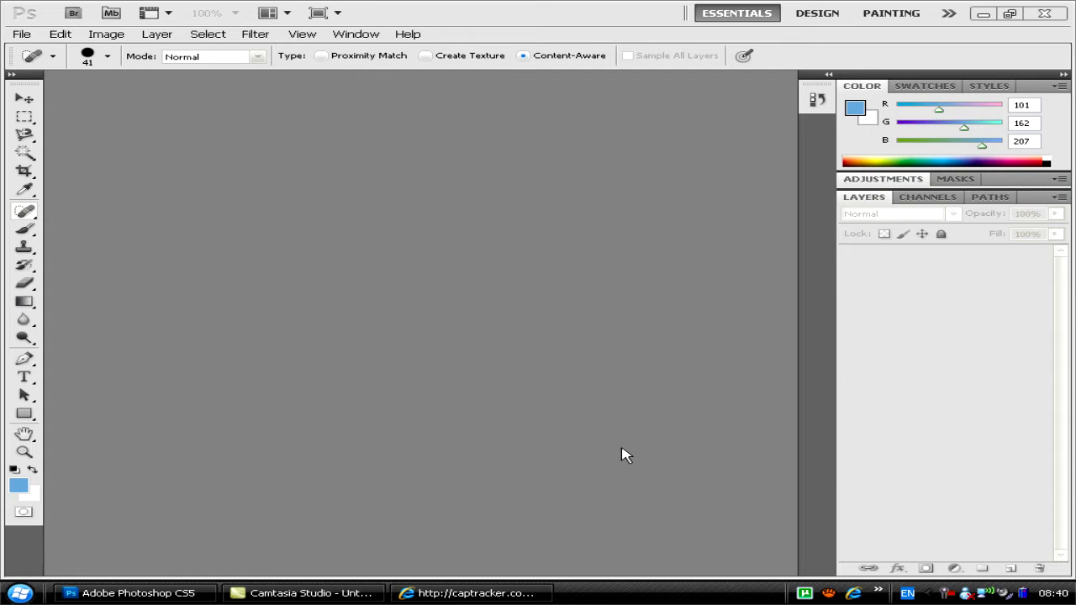
mouse_move(366, 404)
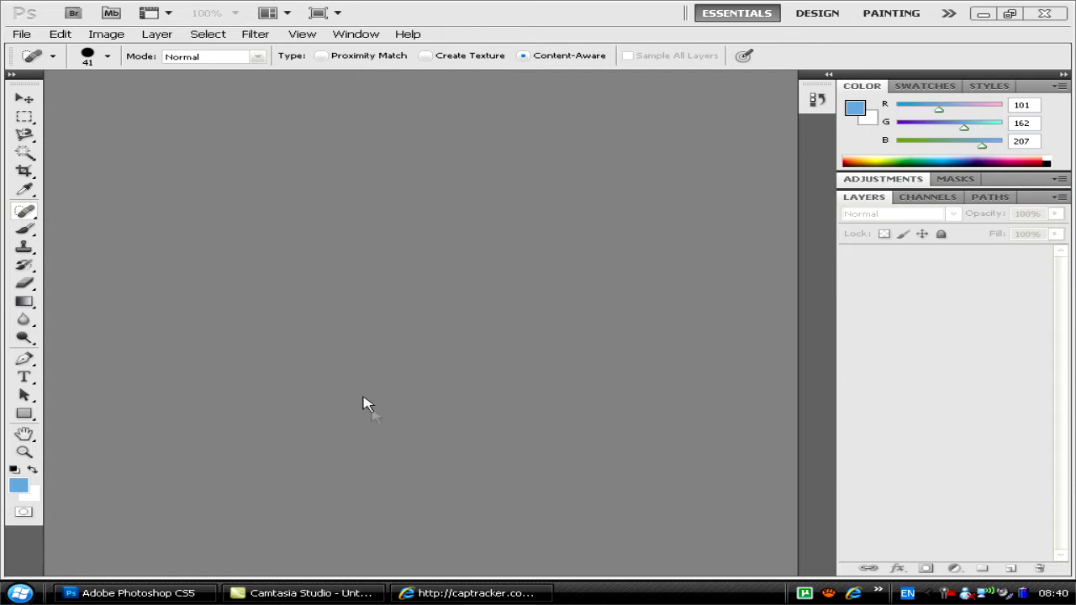
mouse_move(454, 533)
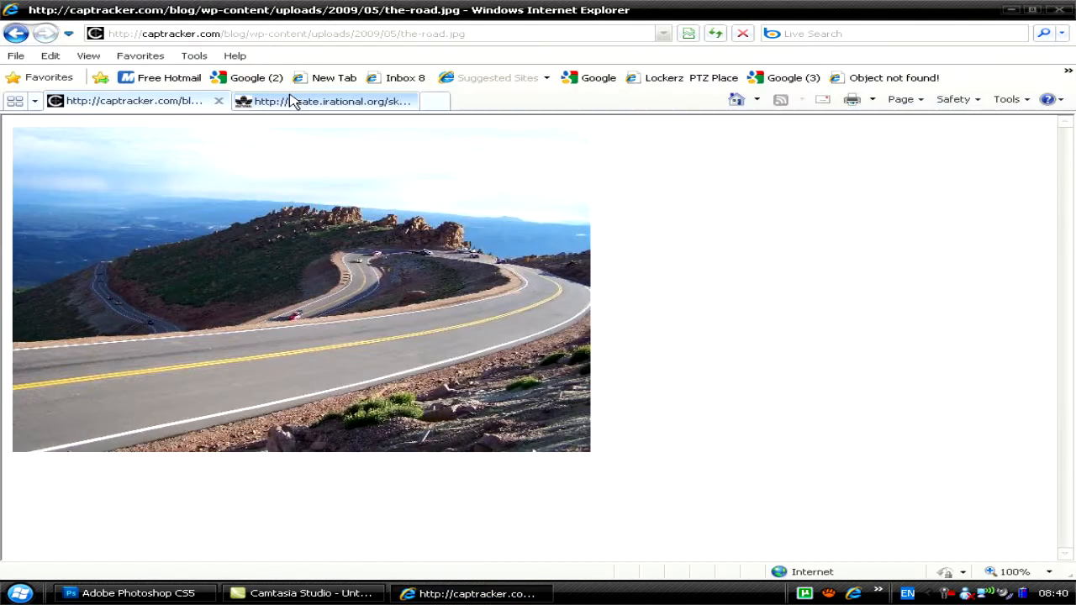
Copy the winding mountain road photo from Internet Explorer.
right_click(217, 243)
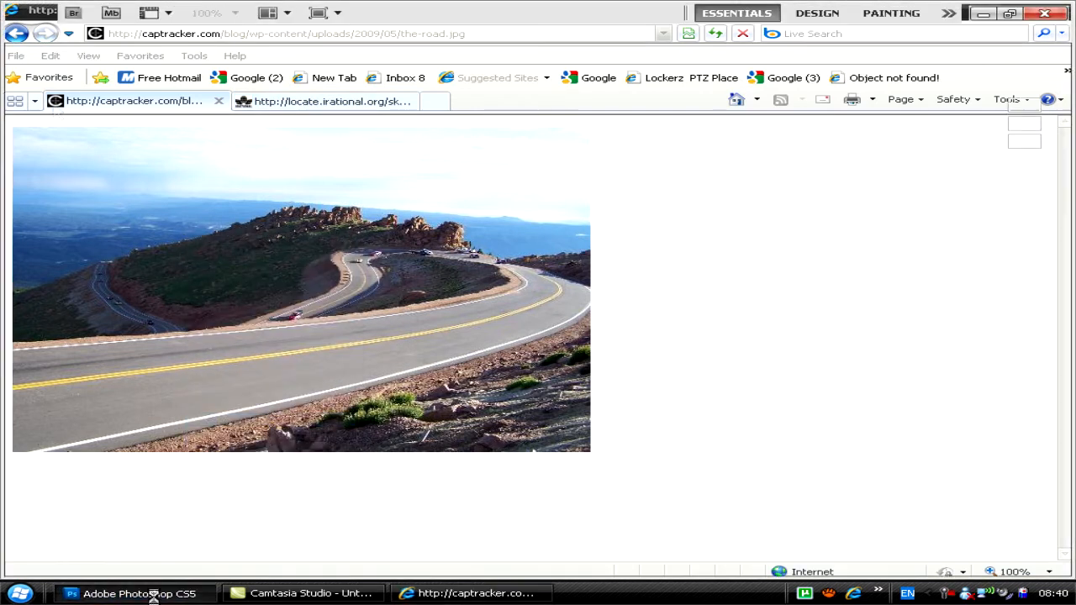
Create a 550×413 document from the Clipboard preset and paste the road photo as a layer.
left_click(21, 33)
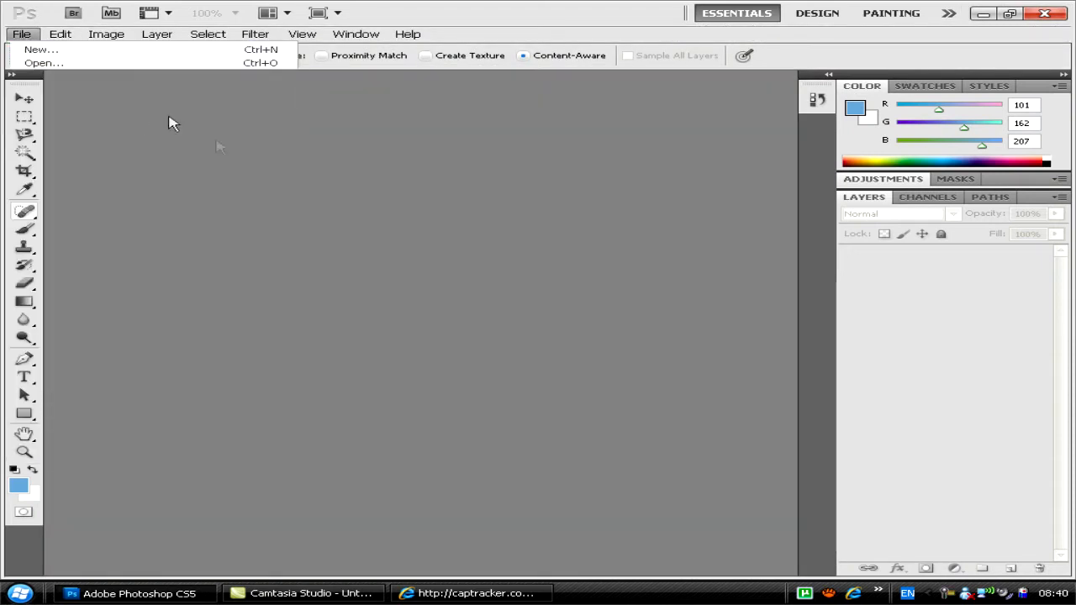
left_click(41, 49)
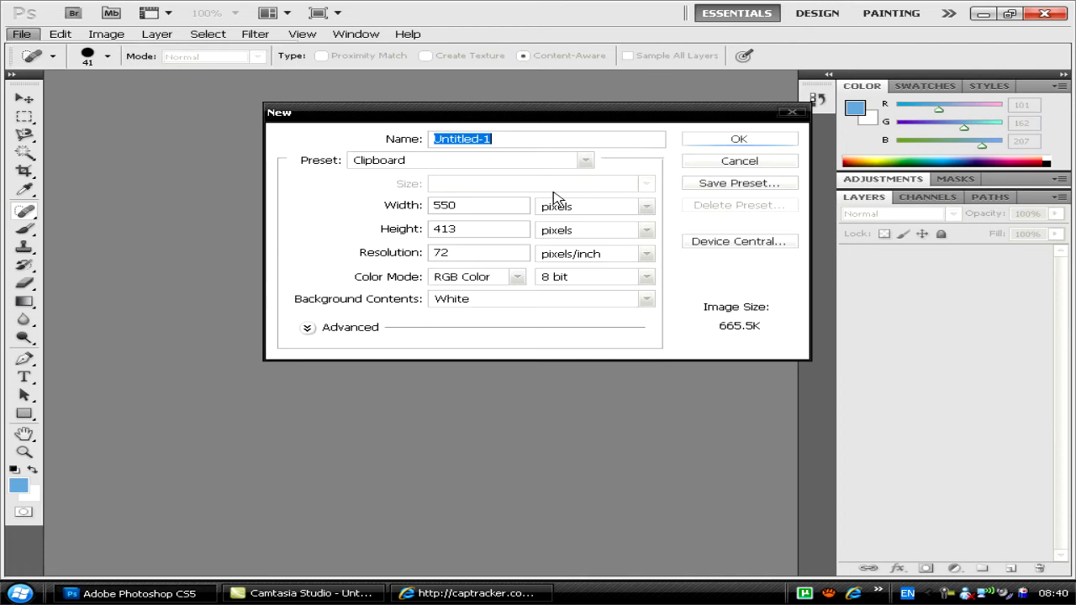
mouse_move(555, 248)
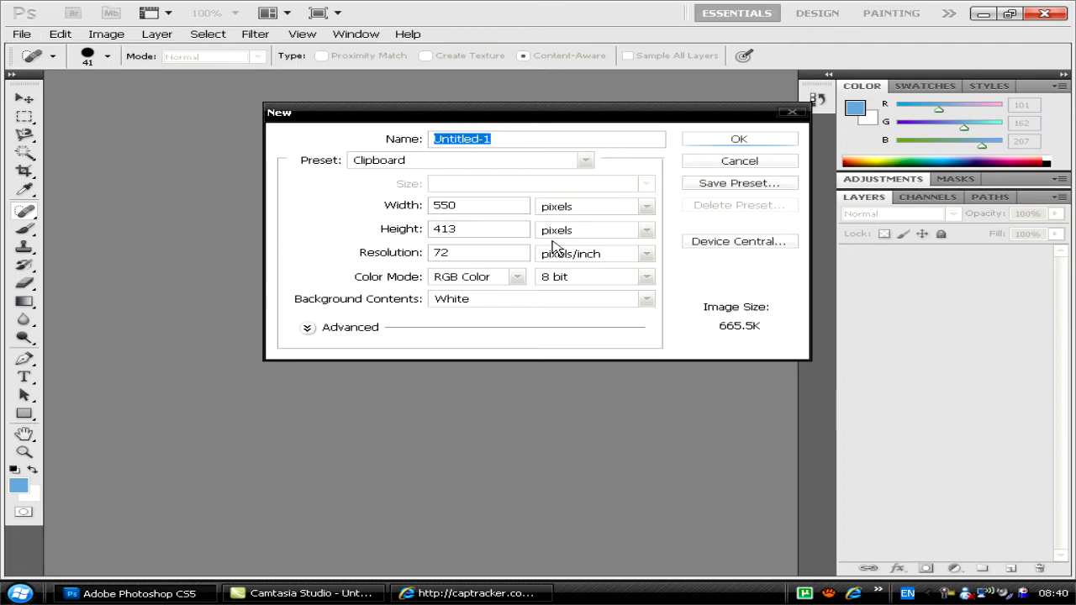
left_click(738, 138)
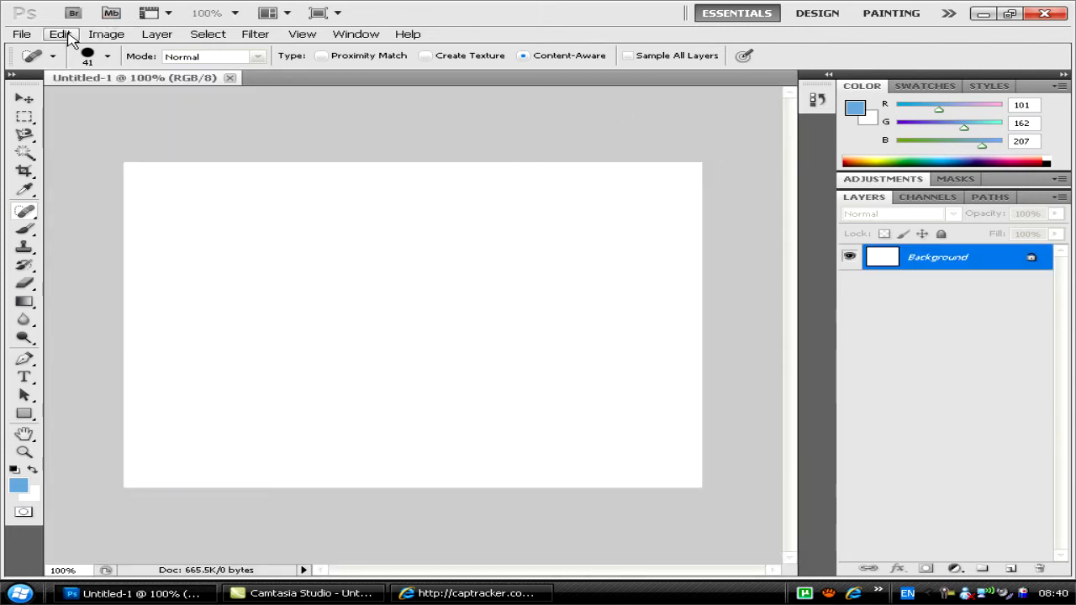
left_click(60, 34)
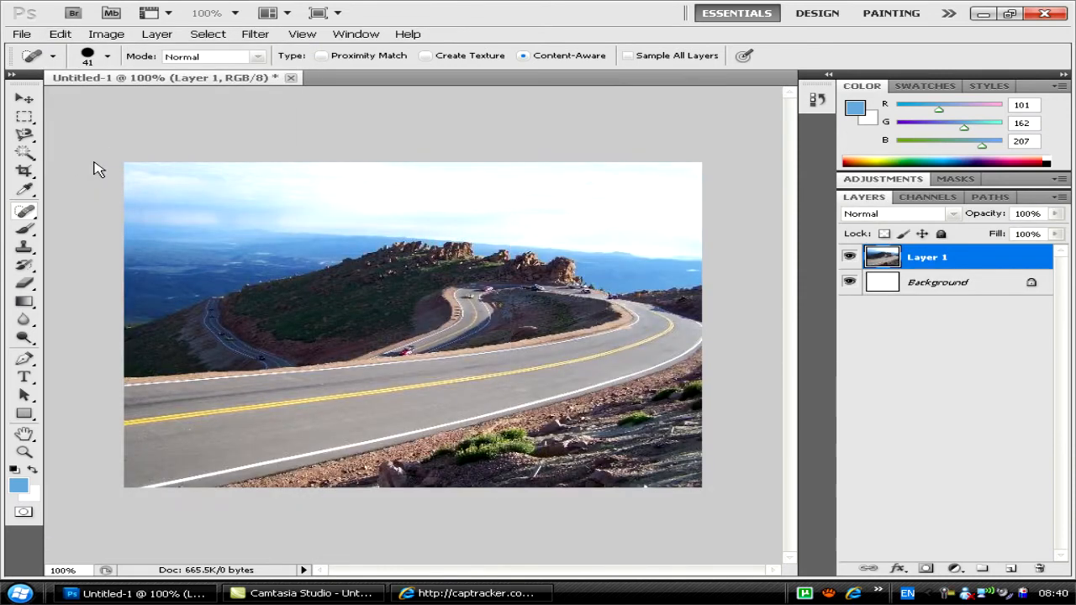
Try the Patch Tool, then switch to the Spot Healing Brush with Content-Aware type.
left_click(25, 211)
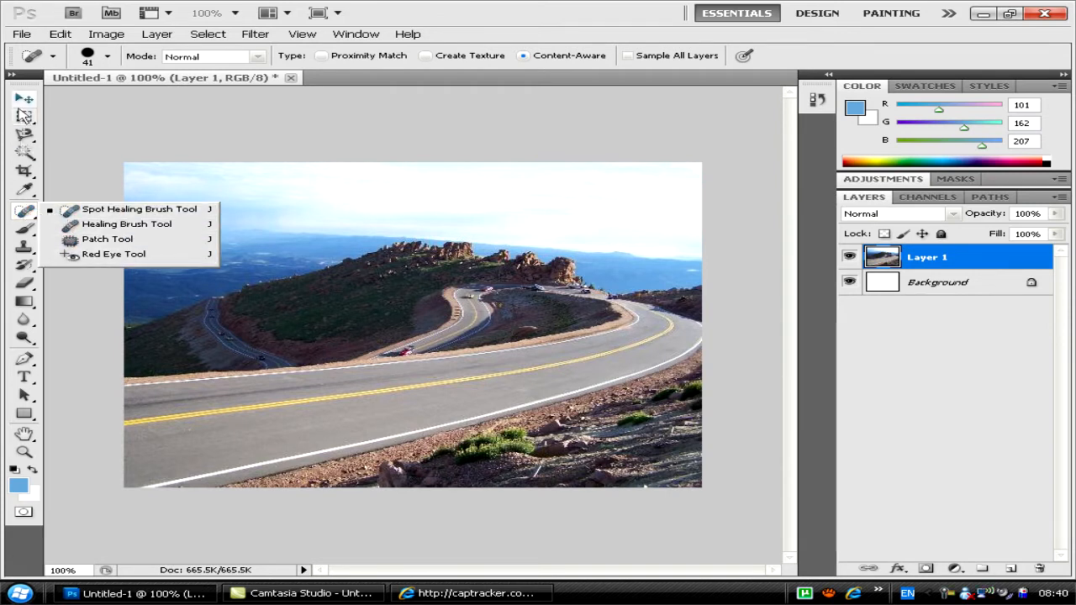
mouse_move(106, 239)
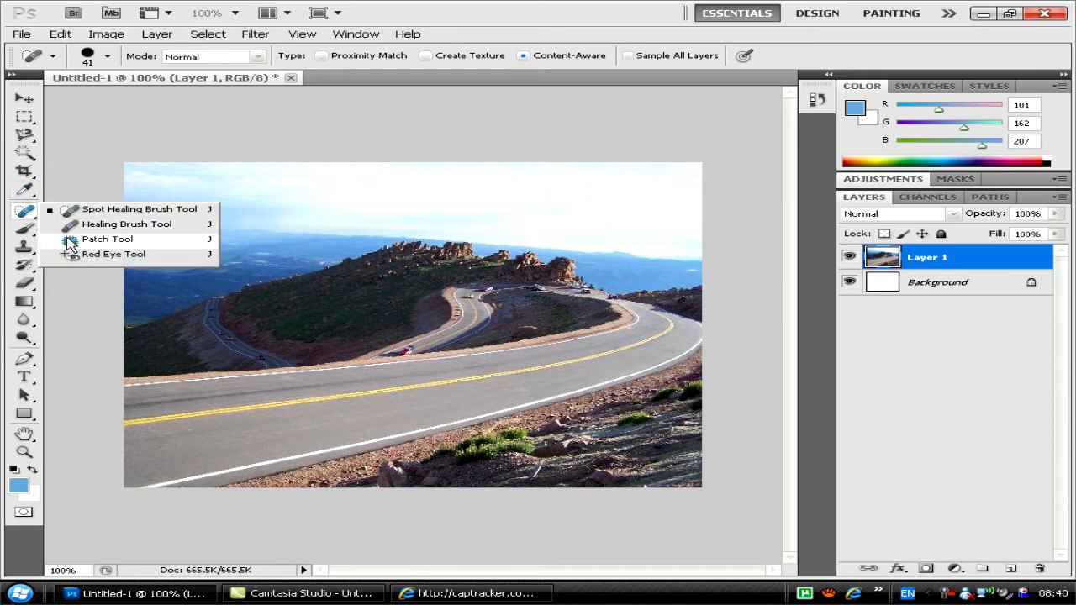
left_click(106, 238)
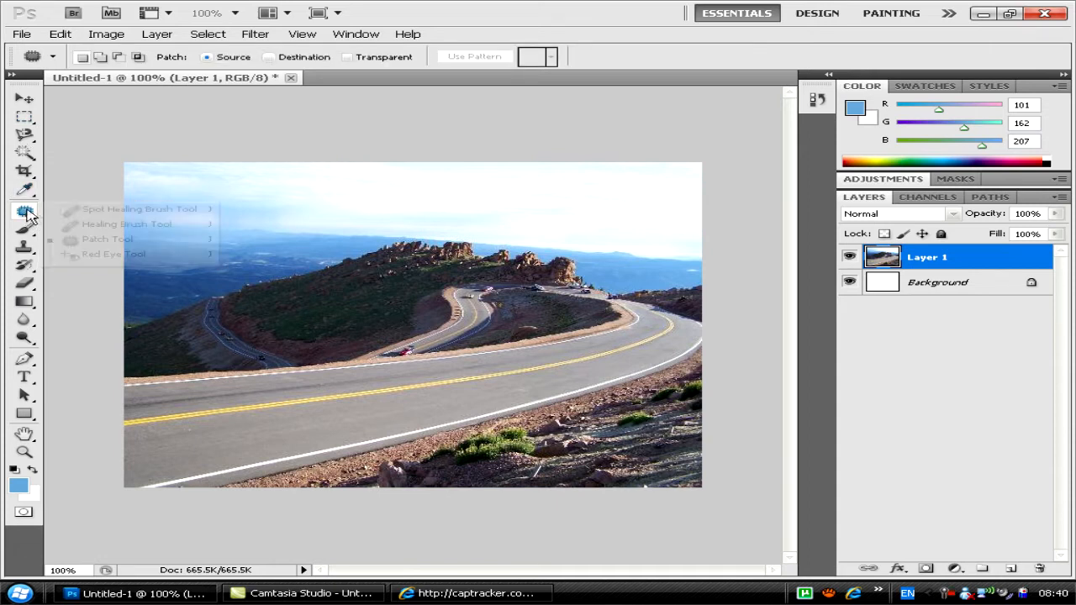
left_click(25, 212)
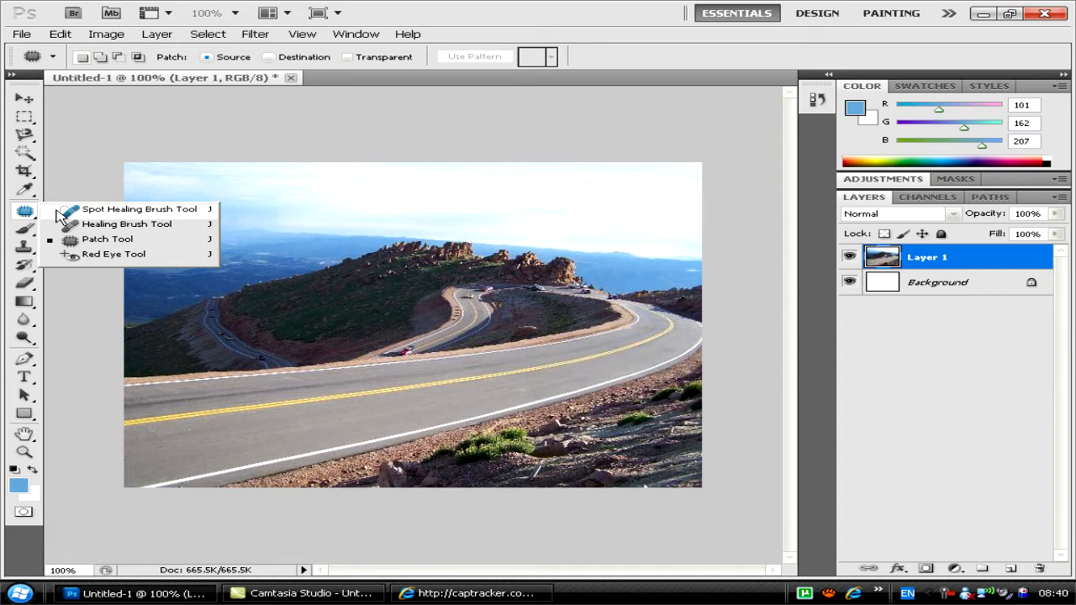
left_click(140, 208)
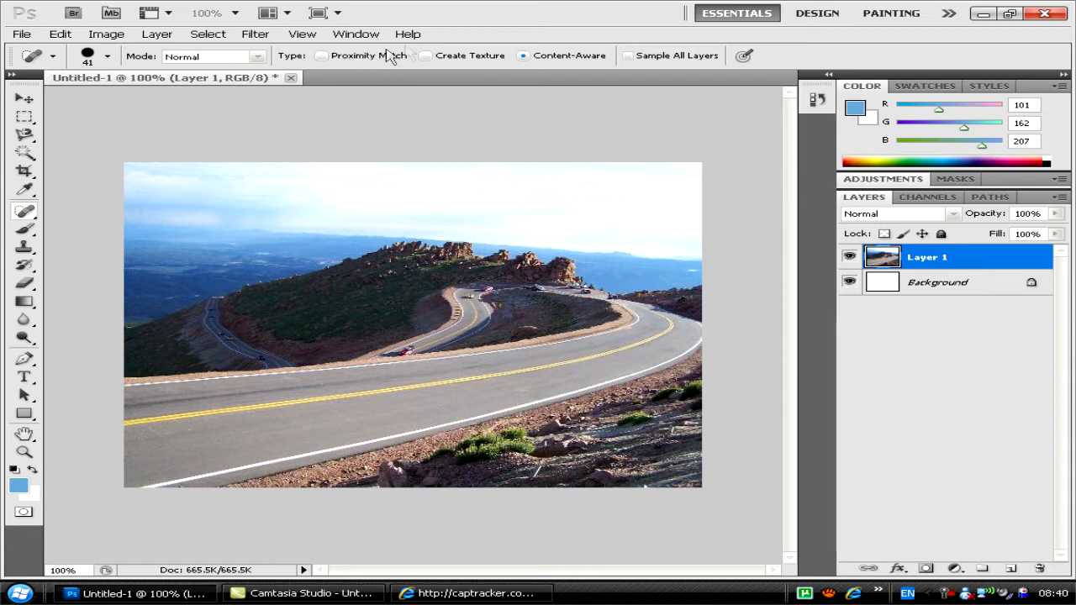
mouse_move(358, 61)
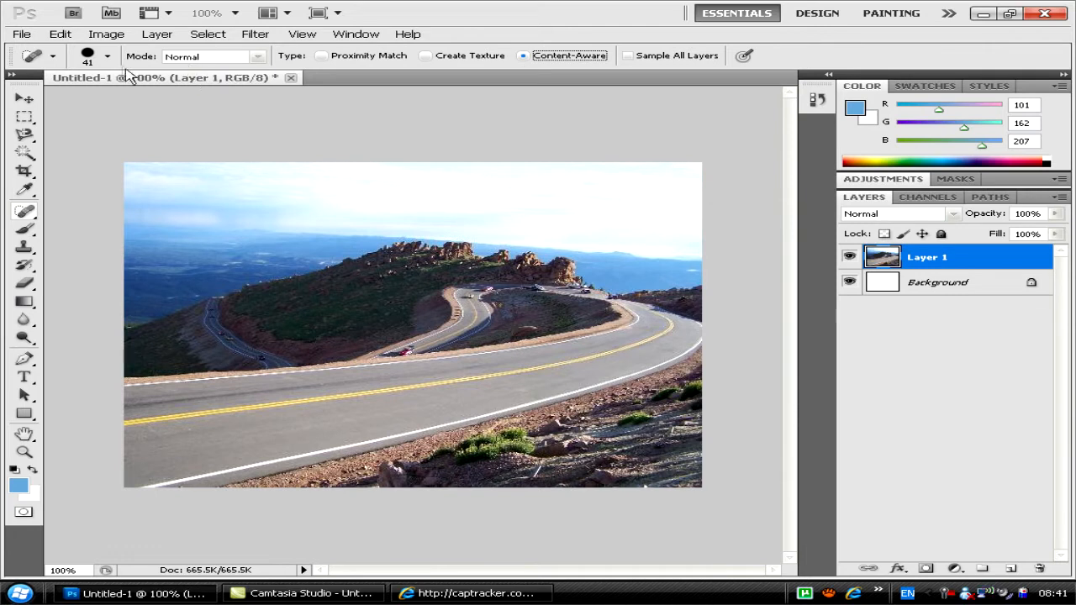
Reduce the Spot Healing Brush size to 13 px.
left_click(107, 56)
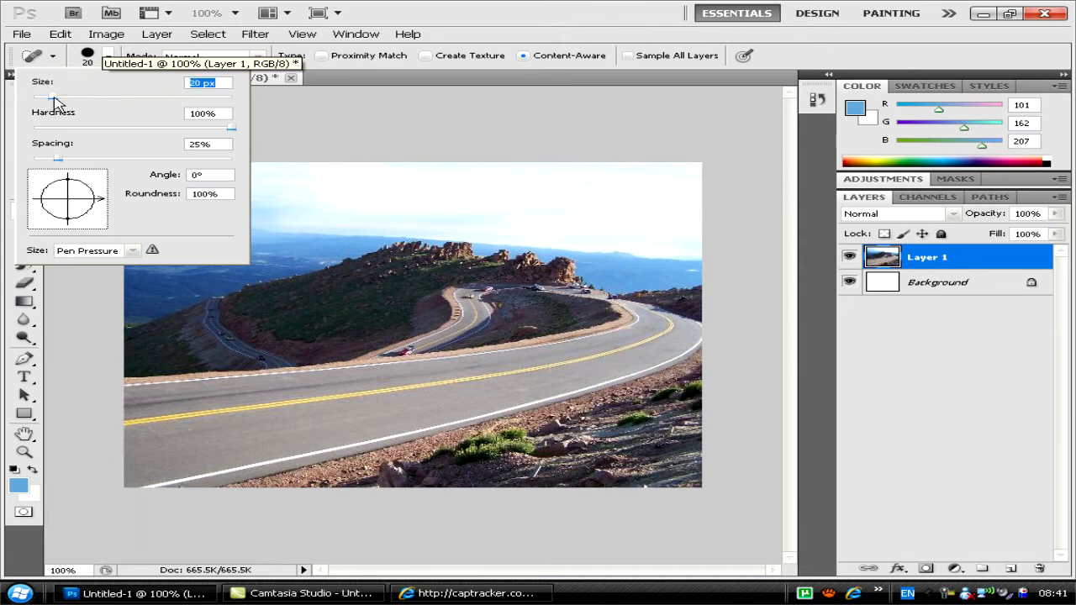
left_click_drag(59, 97, 46, 97)
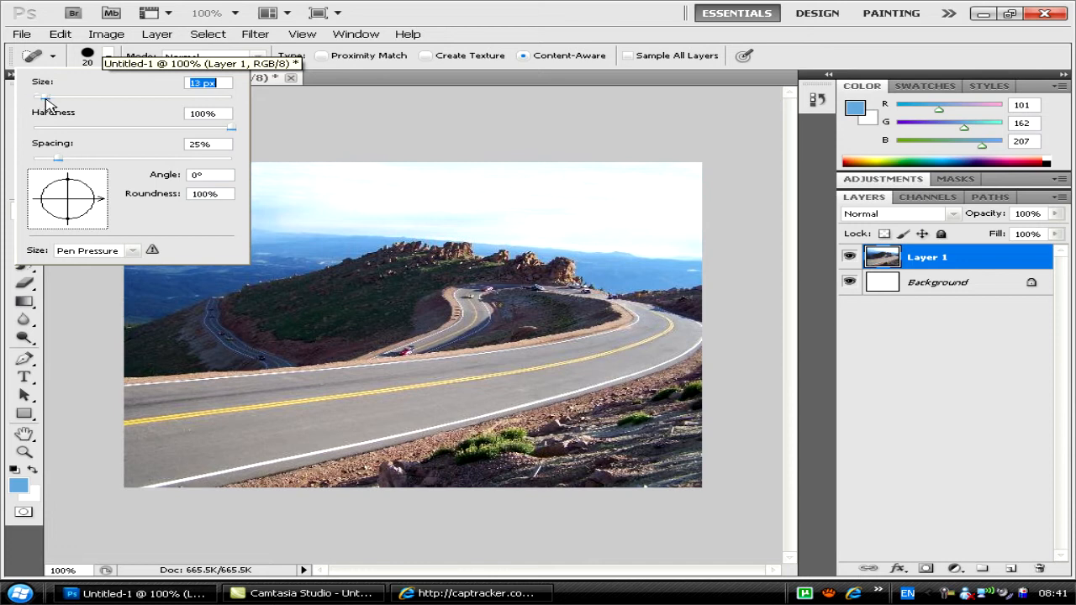
mouse_move(132, 417)
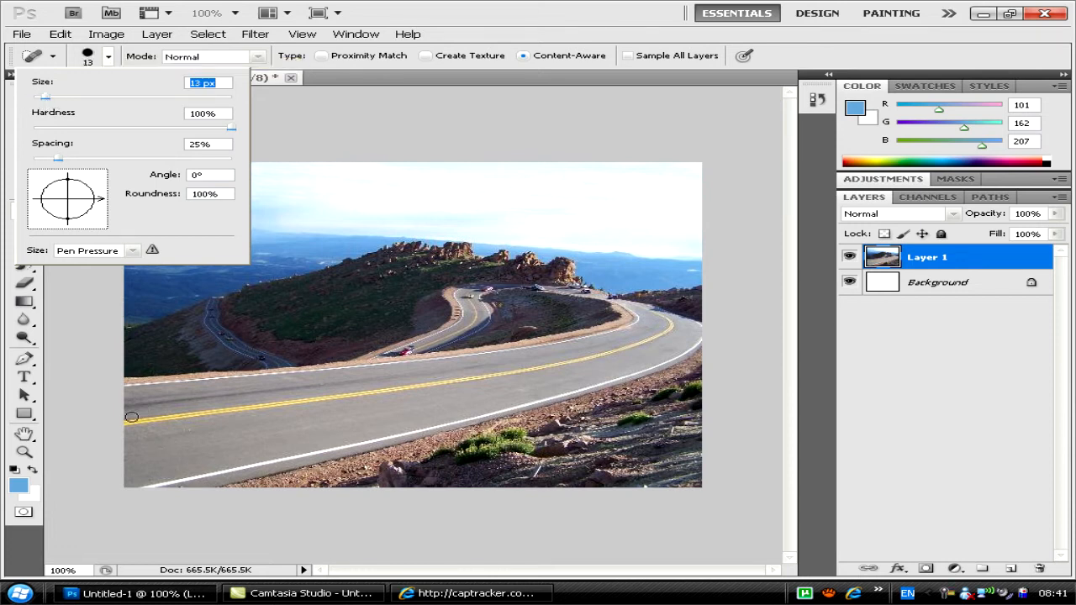
mouse_move(159, 301)
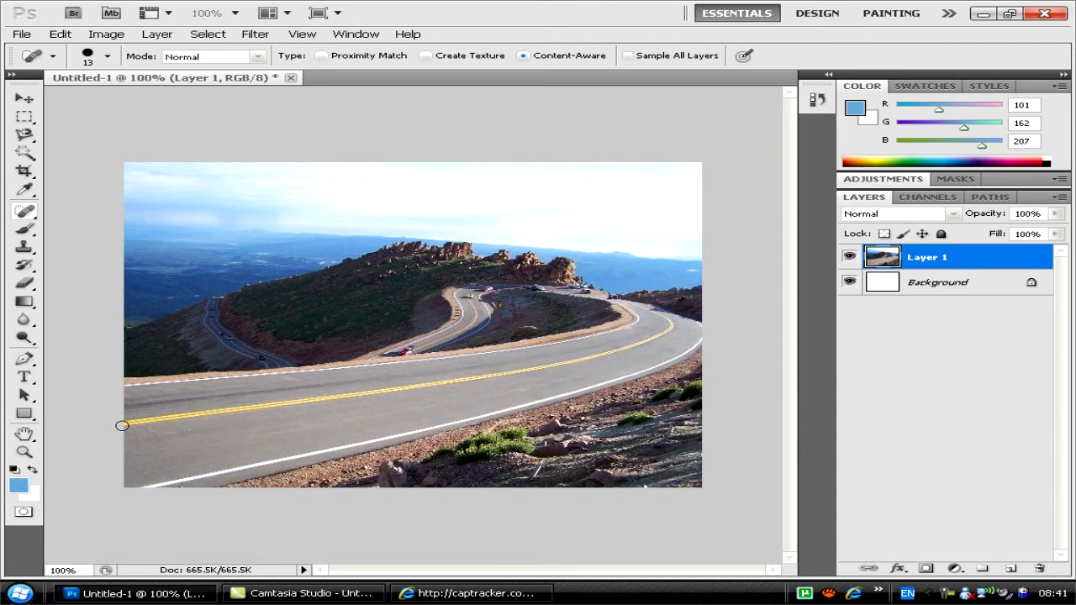
Heal away the yellow centre line along the near road's left half.
left_click_drag(122, 425, 177, 416)
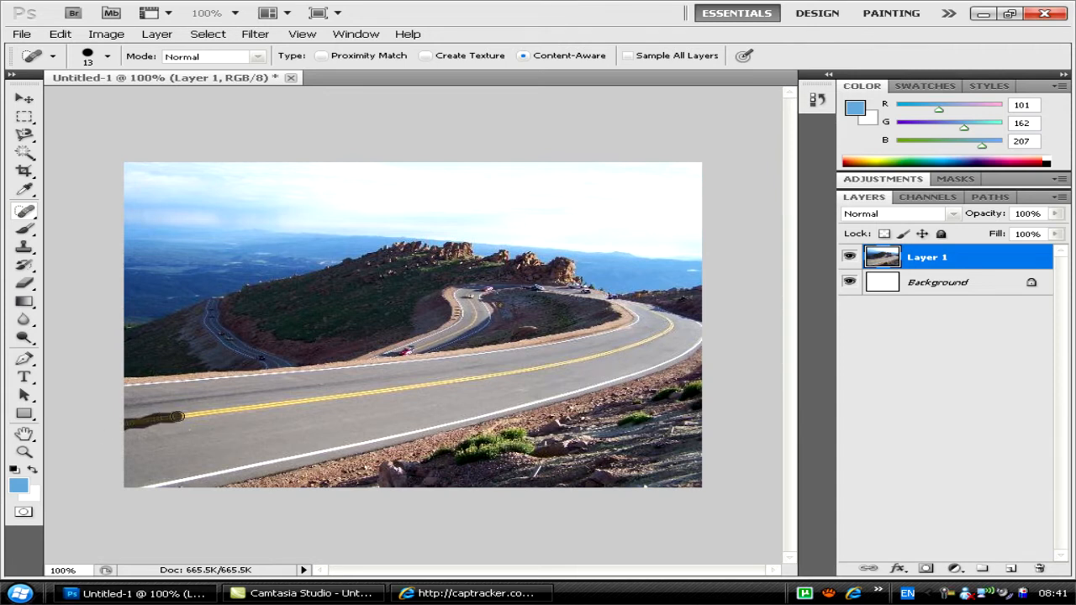
left_click_drag(177, 417, 315, 412)
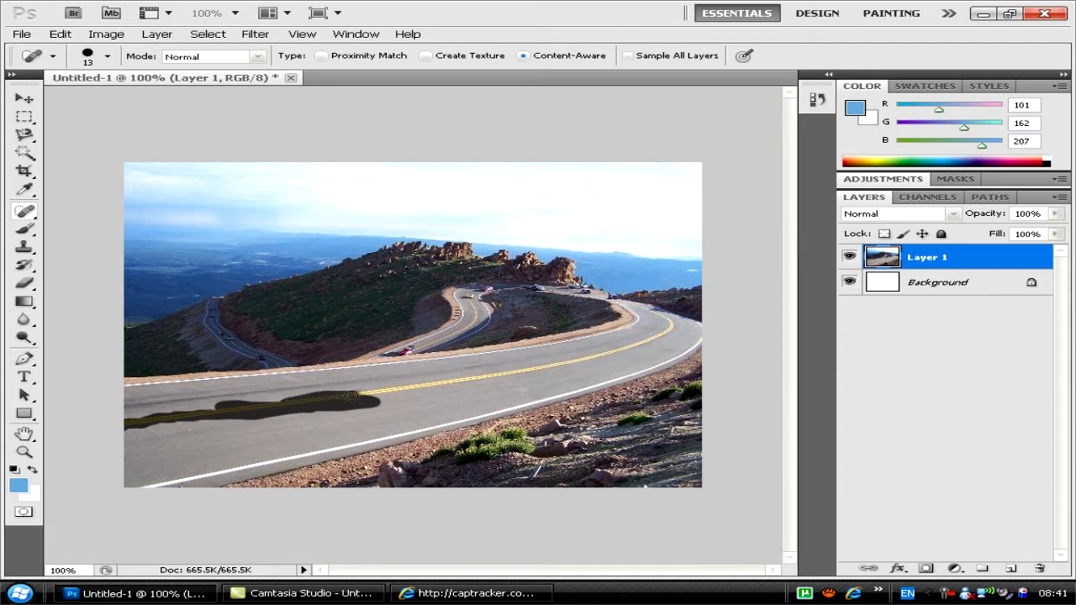
left_click_drag(351, 397, 416, 387)
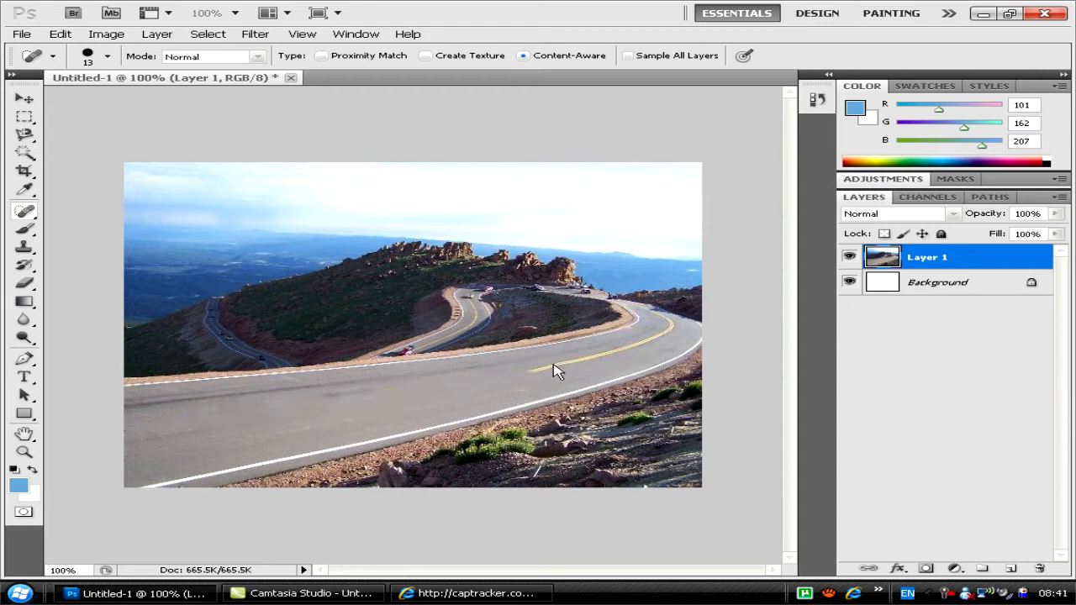
mouse_move(526, 371)
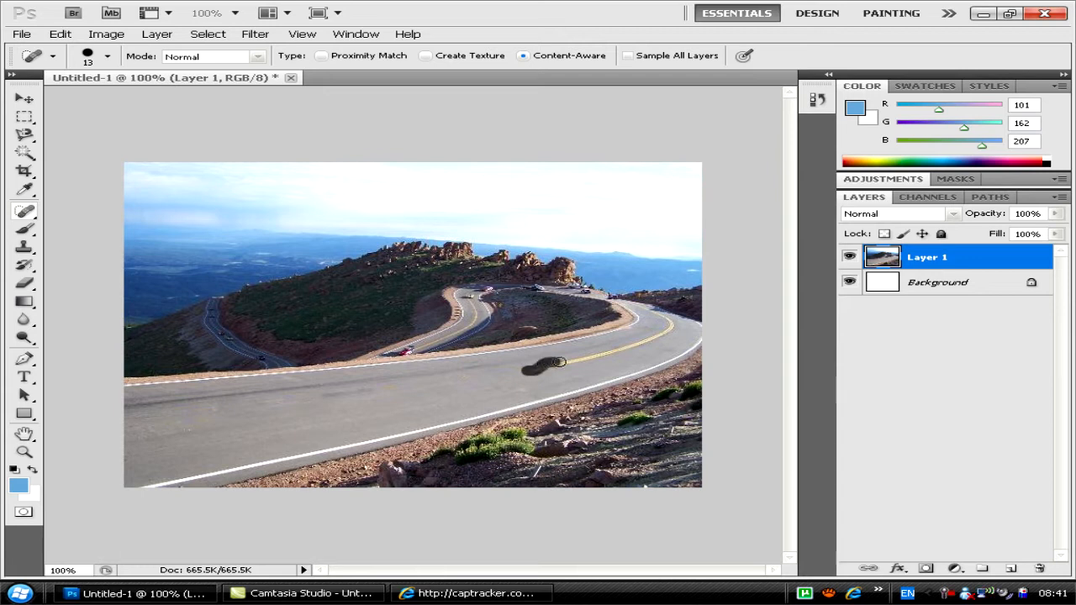
left_click_drag(555, 363, 597, 353)
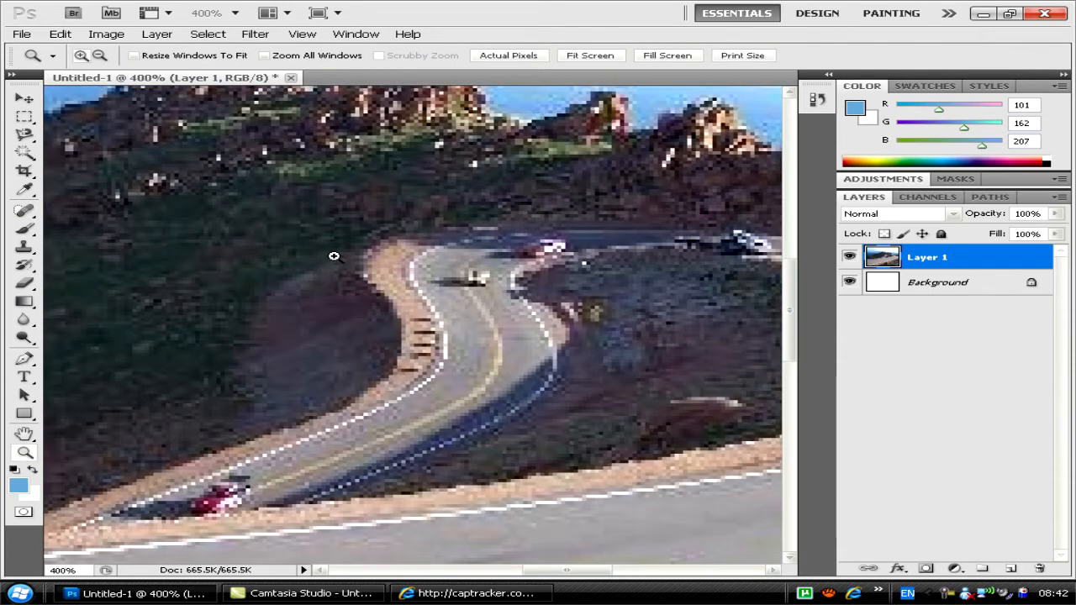
Set the brush to 2 px and heal the yellow line along the switchback near the red car.
left_click(24, 211)
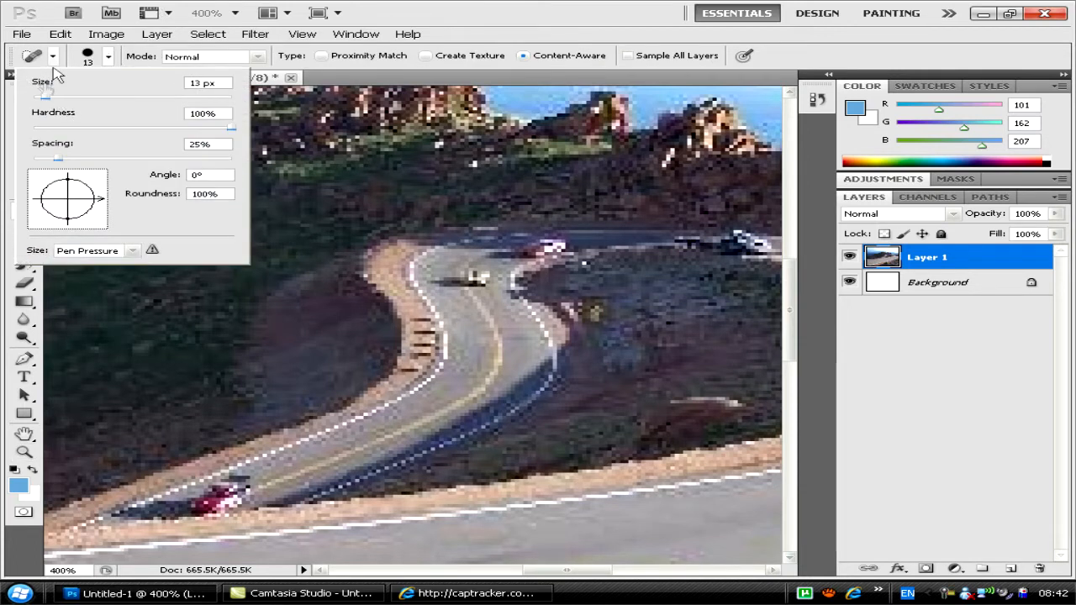
type("2")
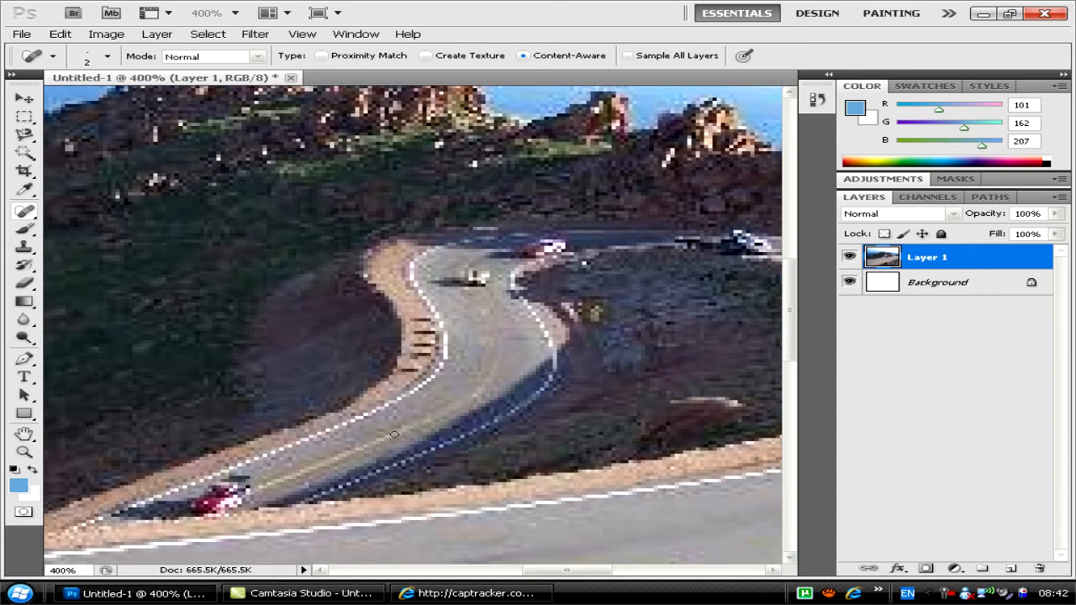
mouse_move(269, 482)
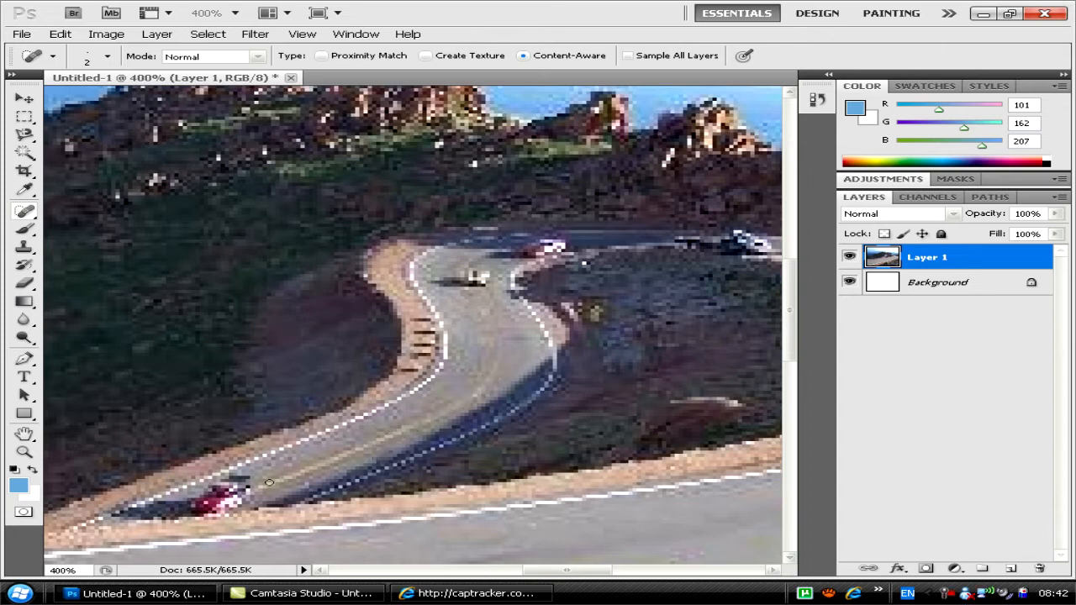
left_click_drag(269, 484, 311, 467)
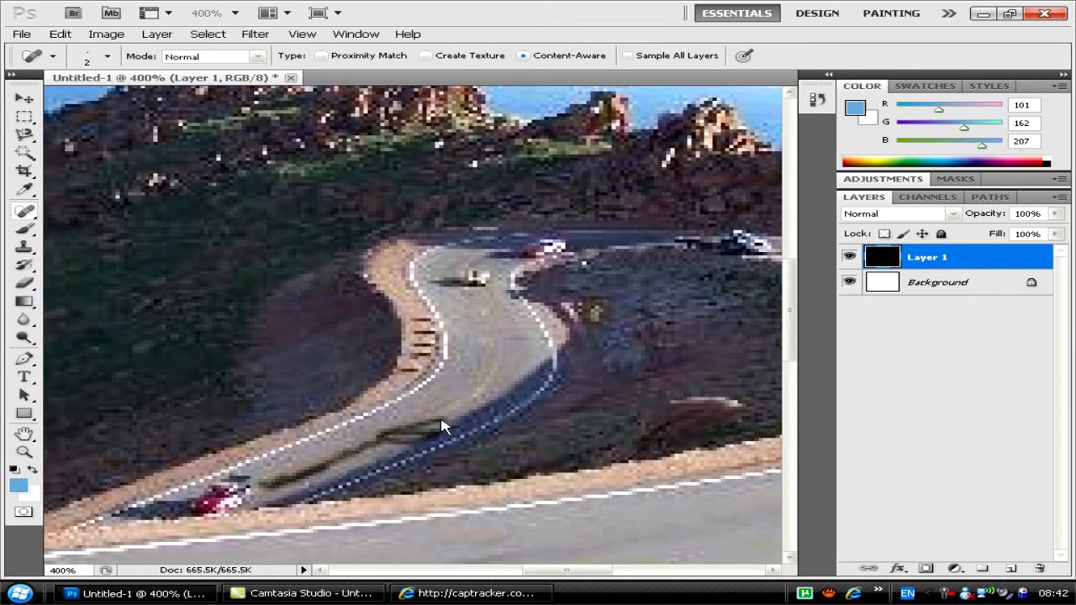
left_click_drag(261, 487, 446, 425)
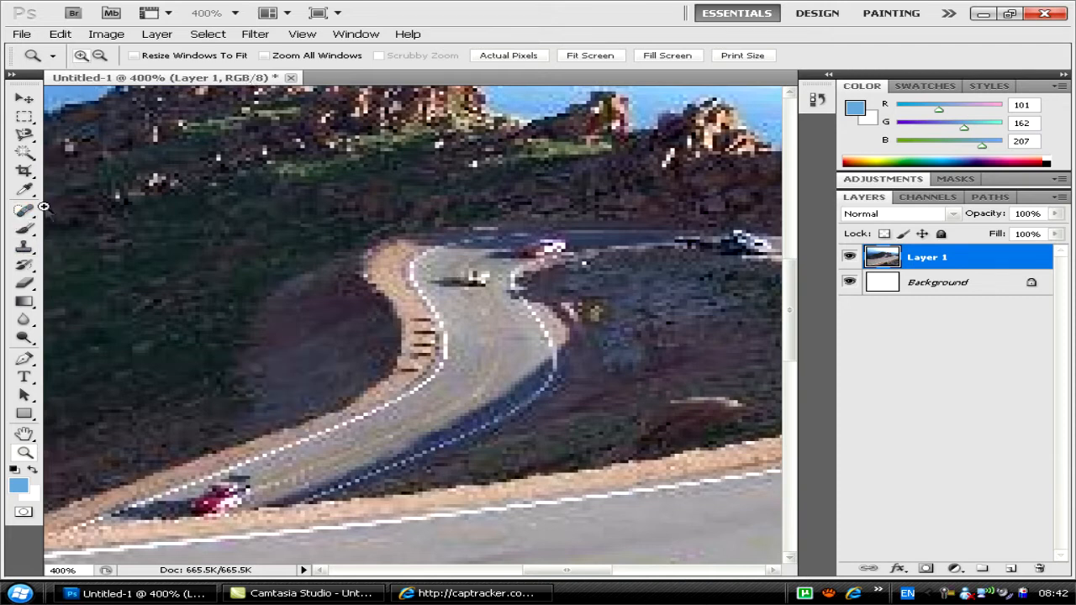
Set the brush to 12 px and heal away the small car on the upper bend.
left_click(24, 211)
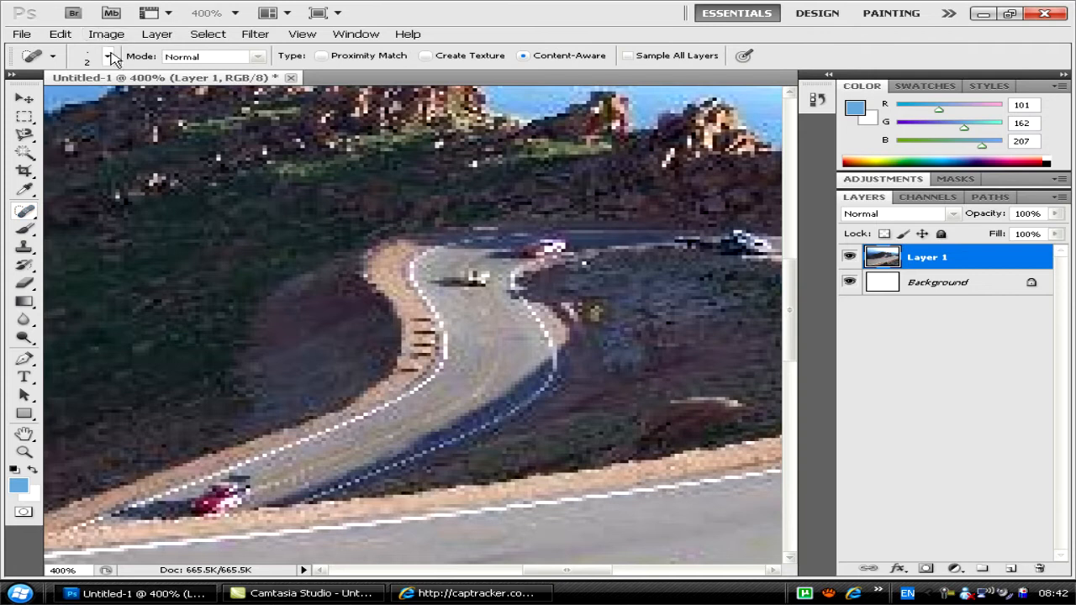
left_click(109, 56)
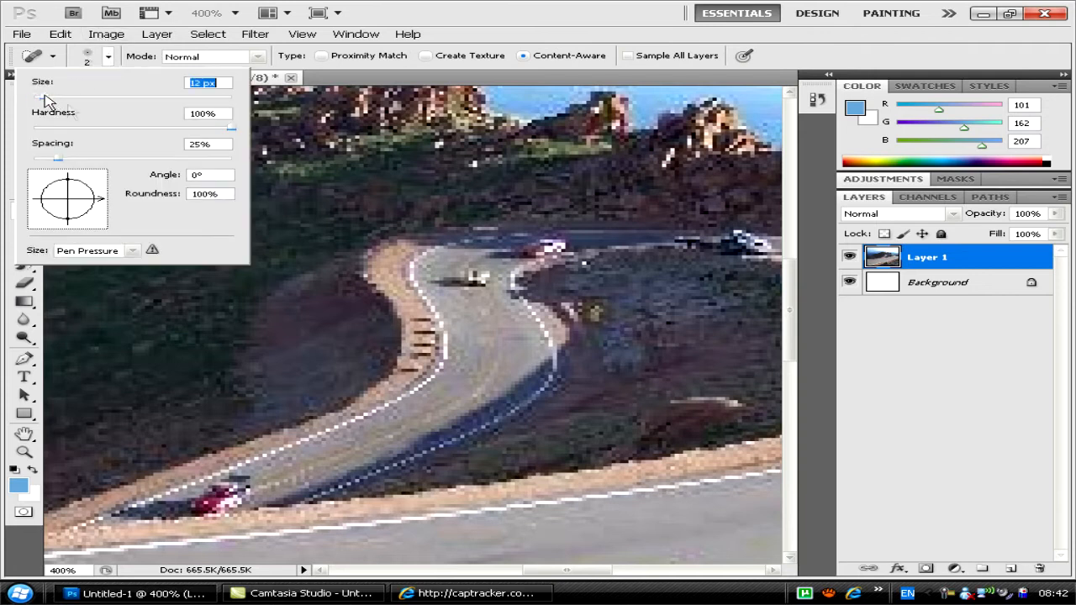
left_click(469, 278)
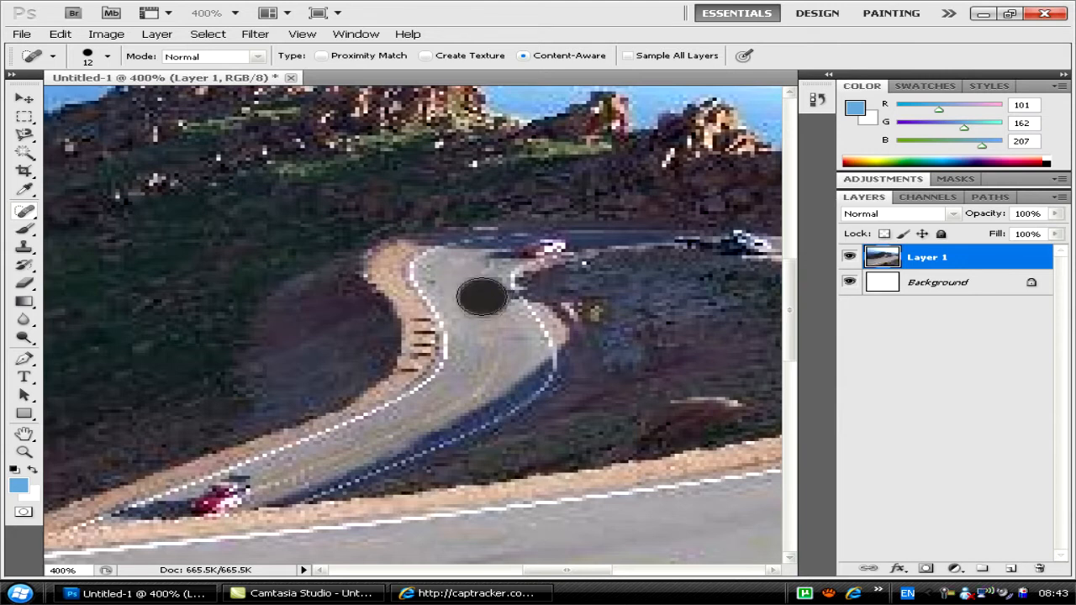
left_click_drag(482, 297, 437, 429)
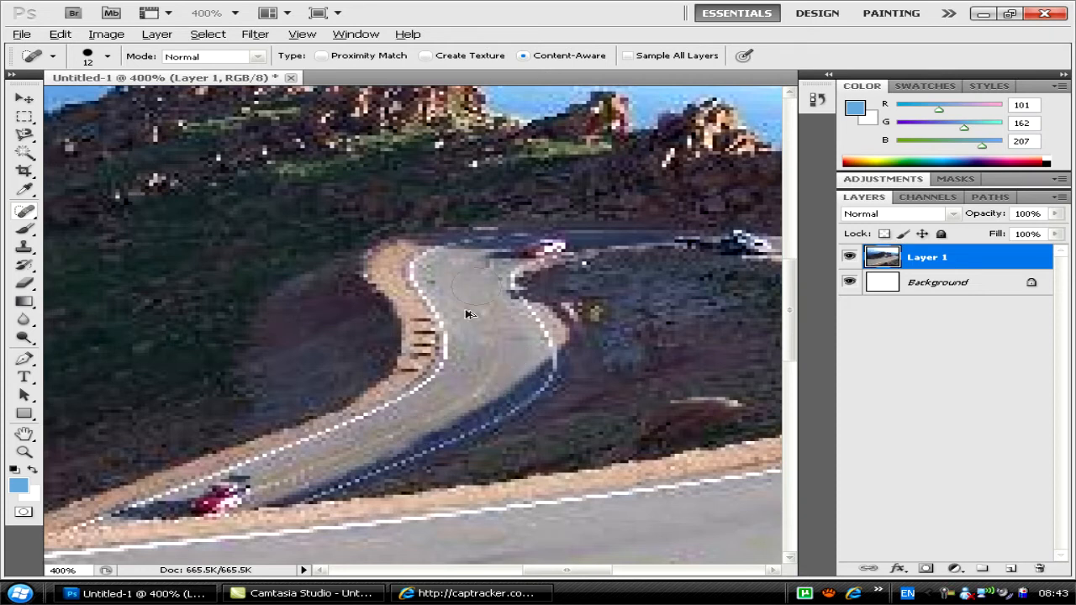
left_click(23, 454)
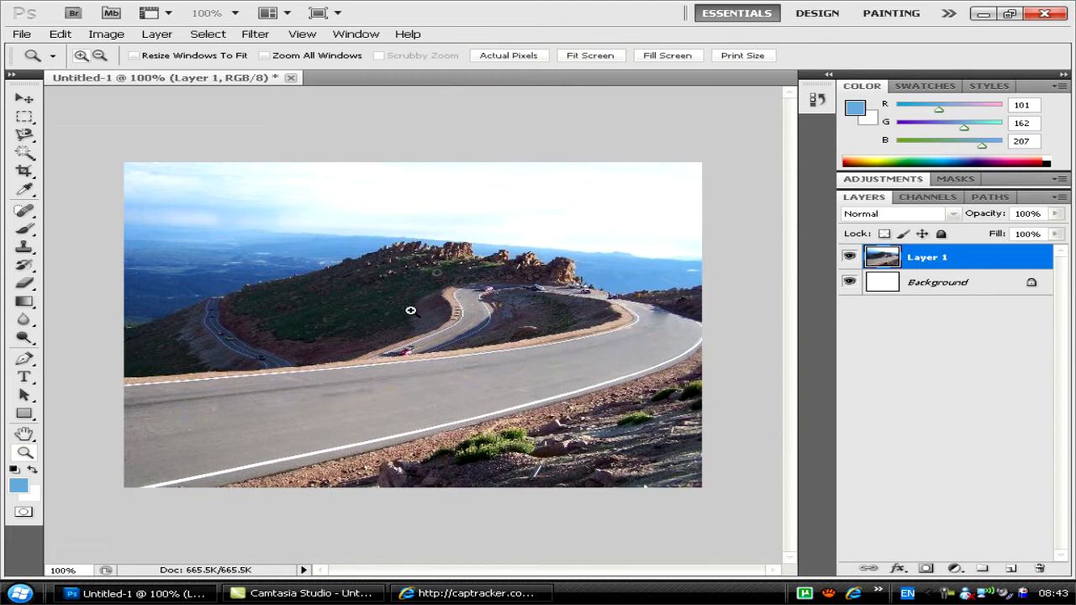
mouse_move(466, 300)
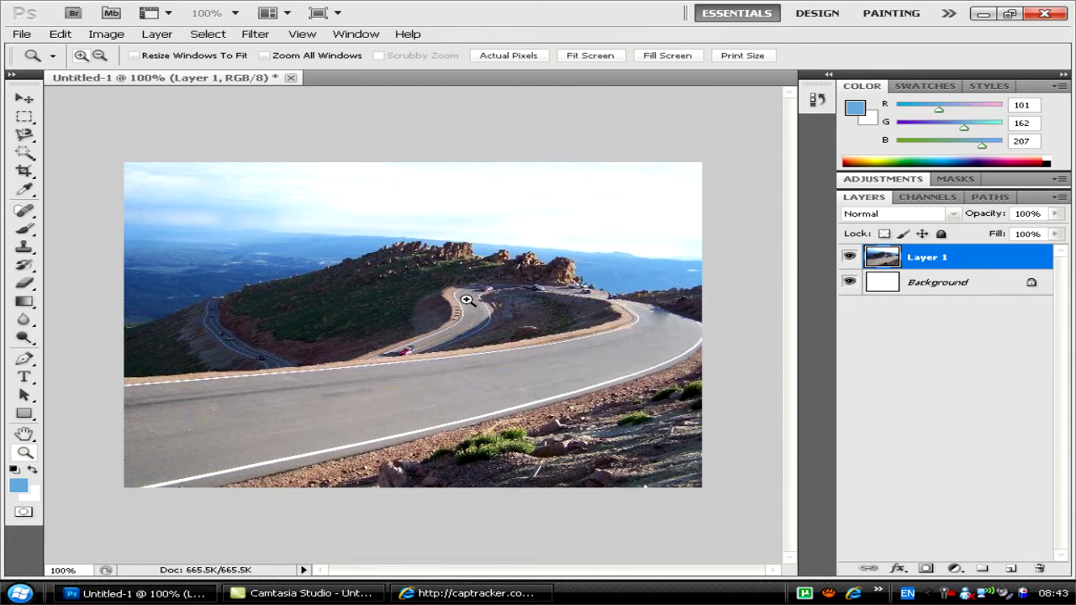
mouse_move(419, 307)
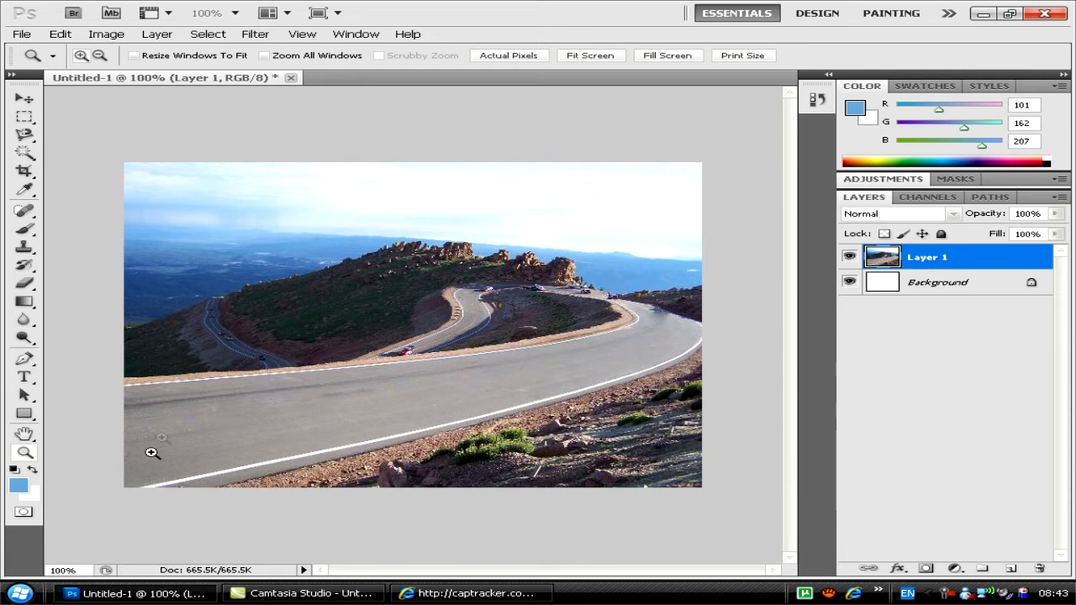
left_click(475, 593)
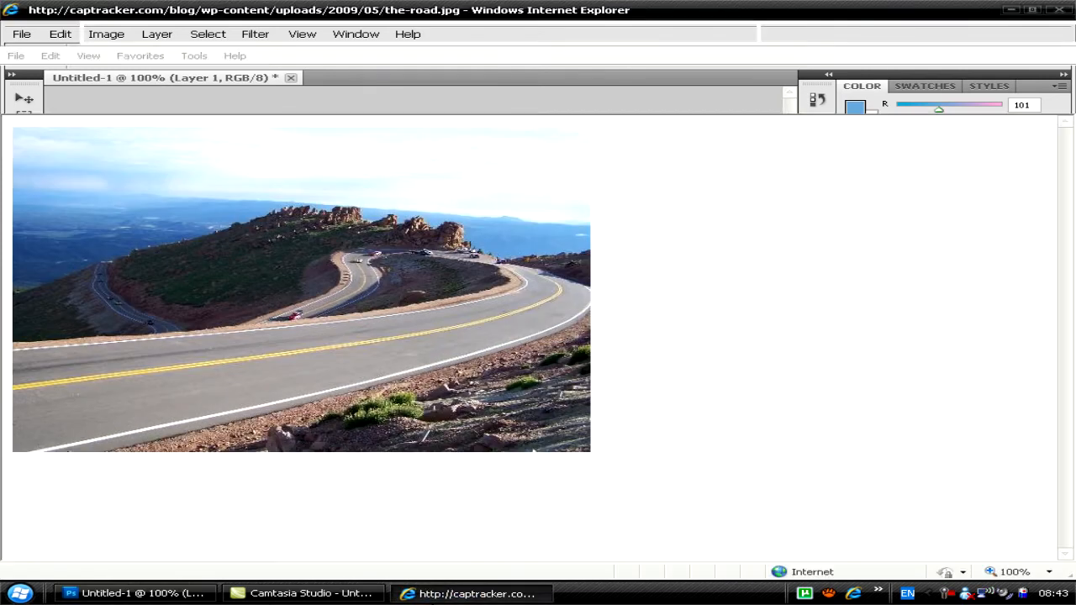
left_click(328, 100)
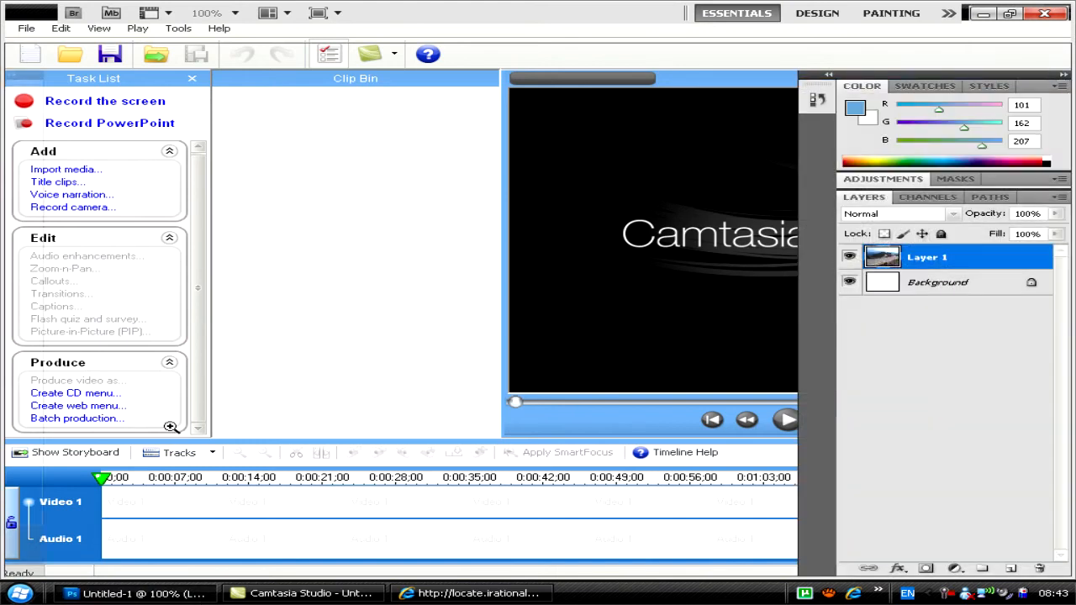
Create a new white document of 2272×1704 pixels.
left_click(25, 34)
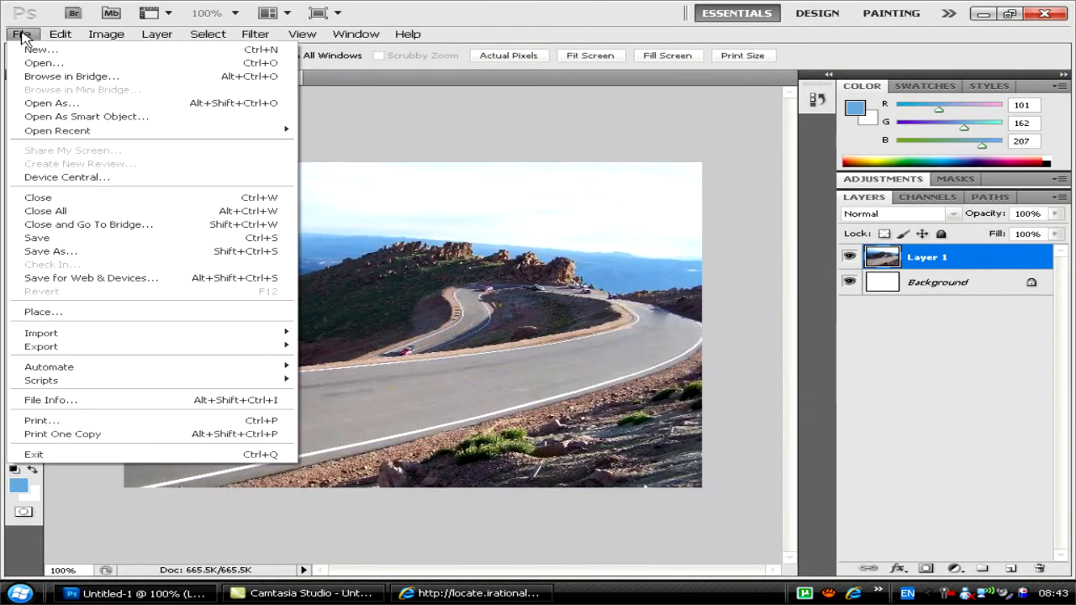
left_click(40, 49)
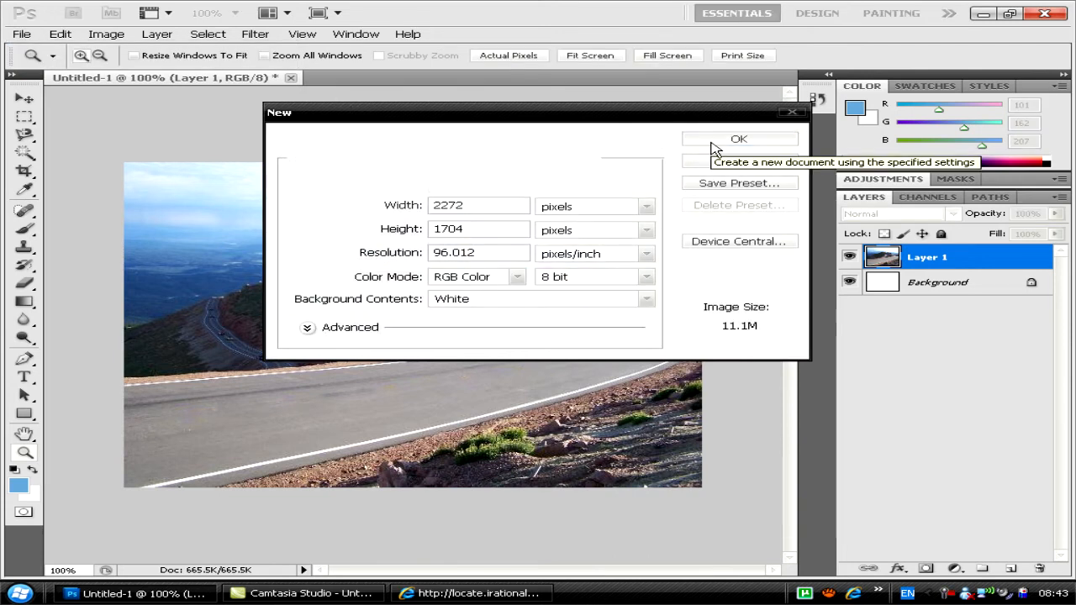
left_click(738, 139)
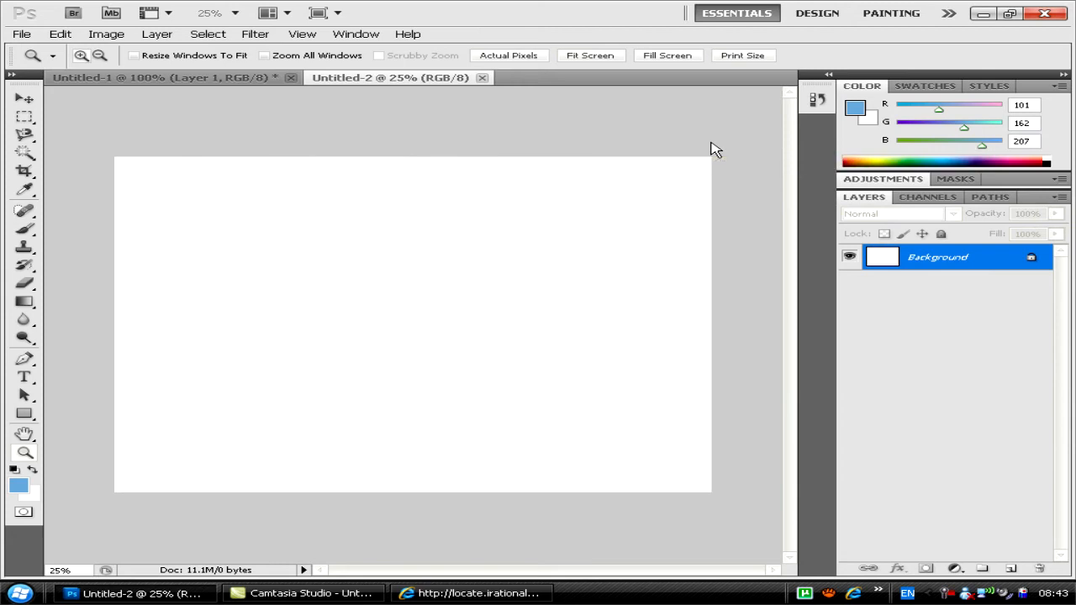
mouse_move(173, 281)
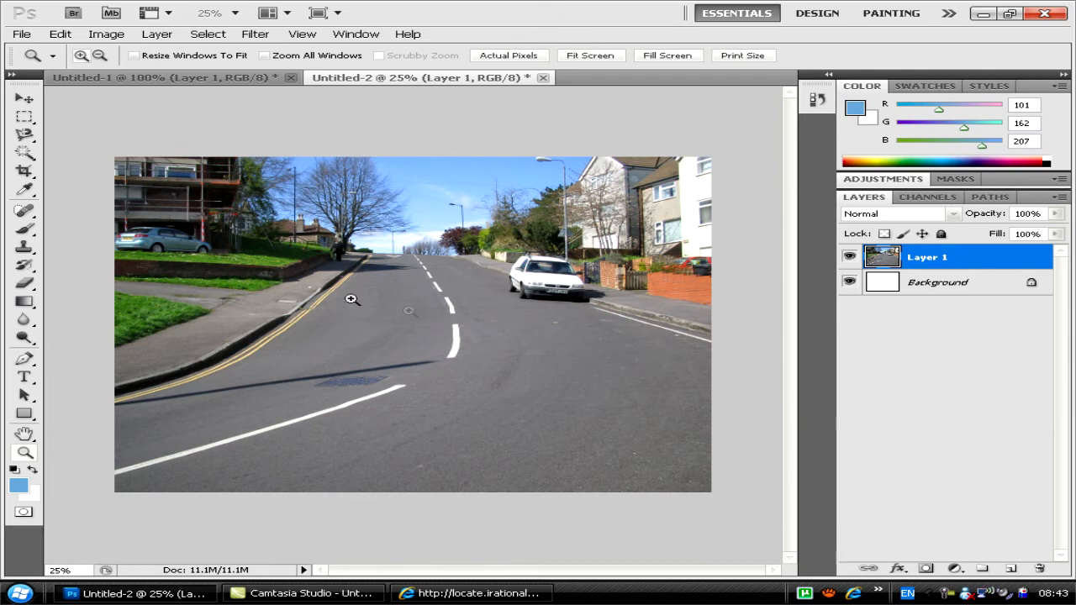
mouse_move(366, 275)
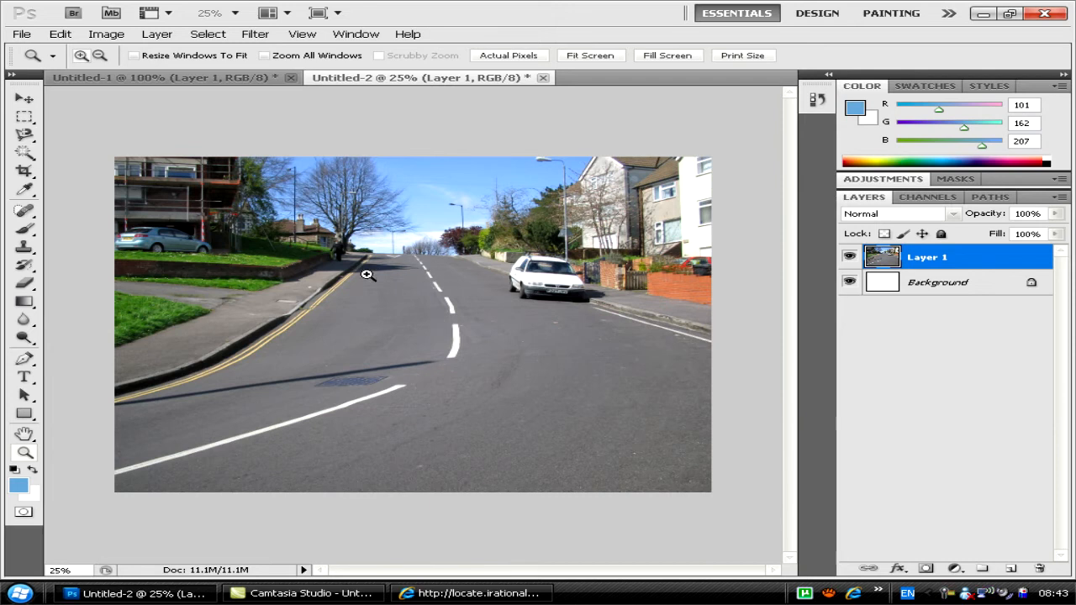
Select the Spot Healing Brush with Content-Aware type for the pasted street photo.
left_click(25, 234)
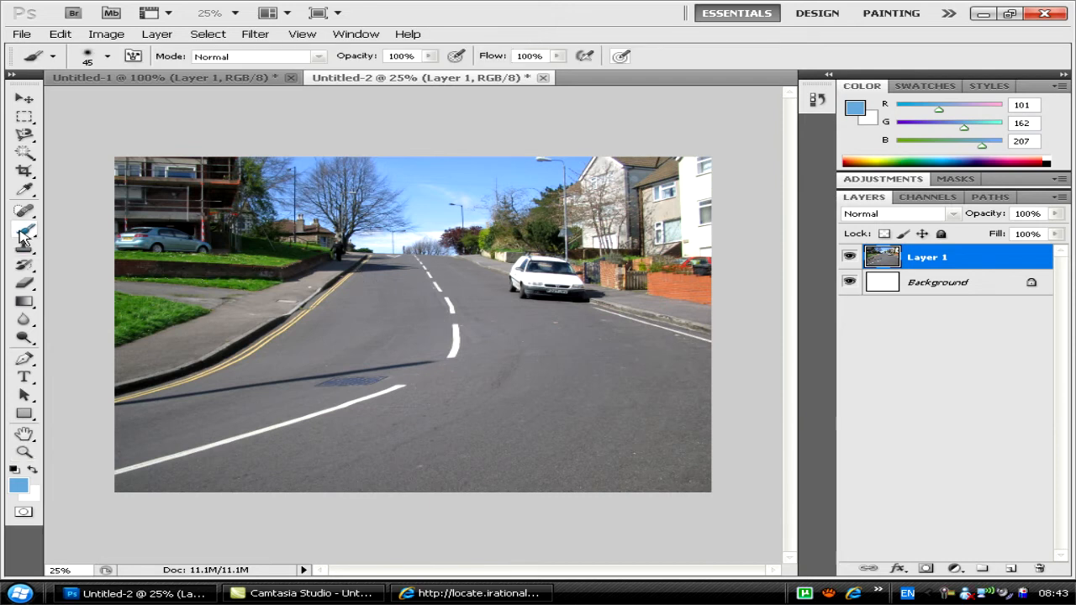
left_click(23, 214)
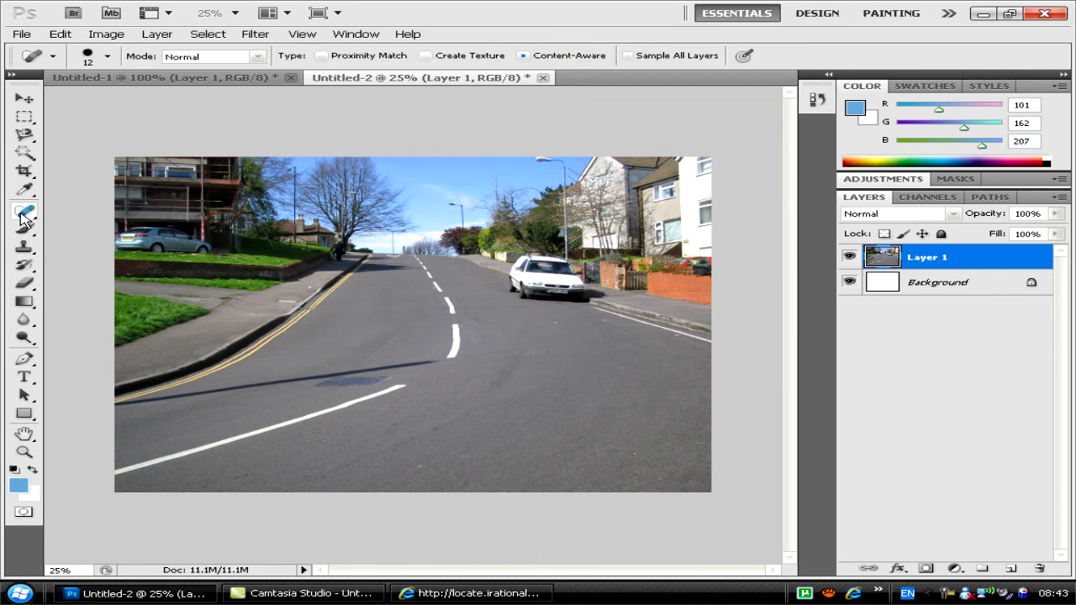
mouse_move(23, 213)
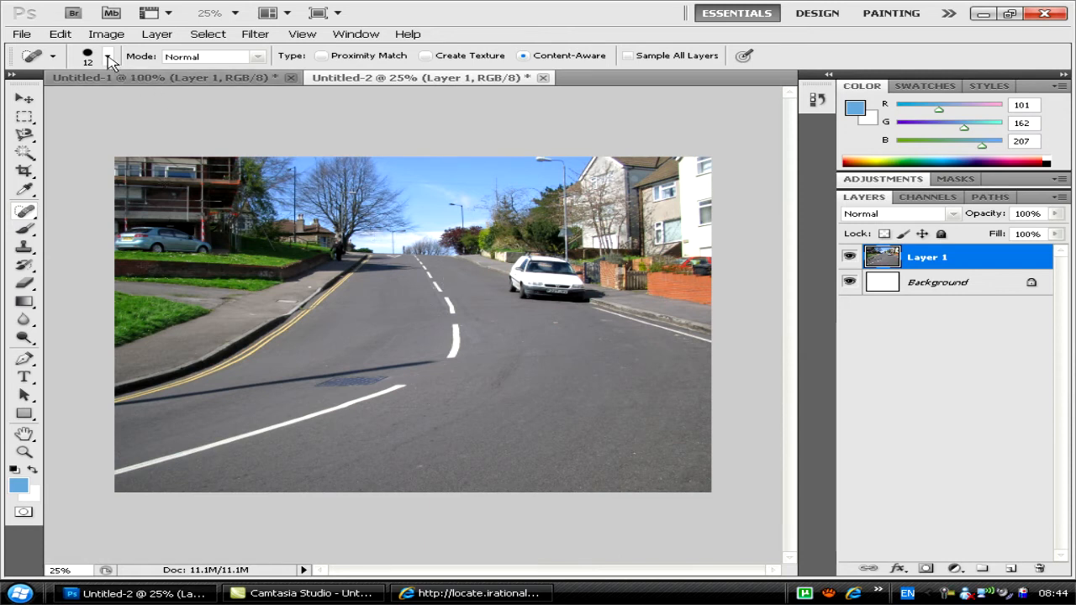
With a 27 px brush, paint out the white centre dashes and the long foreground line.
left_click(108, 55)
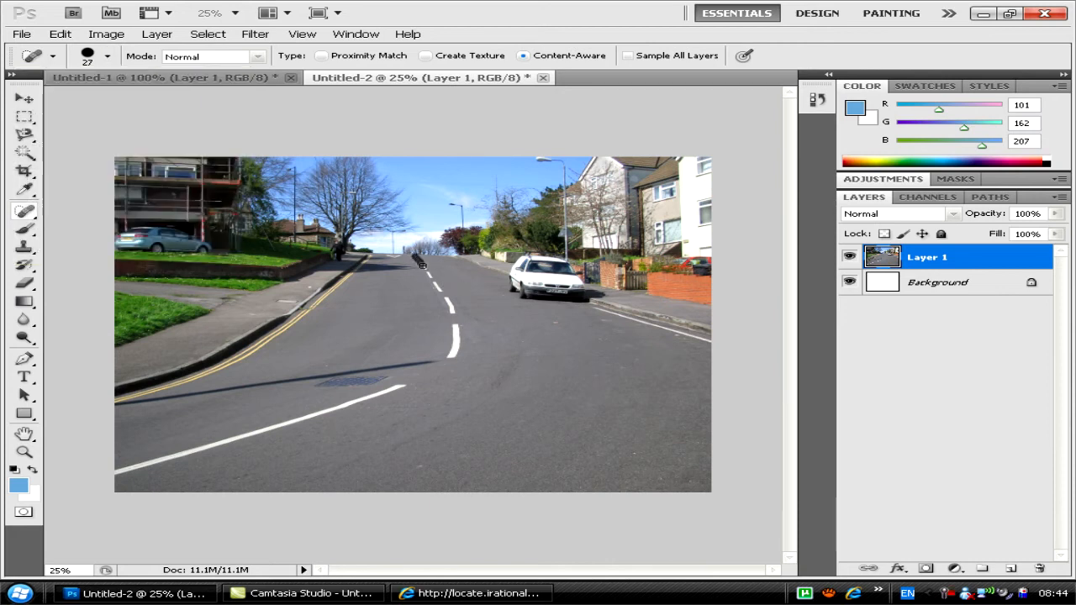
left_click_drag(422, 261, 437, 290)
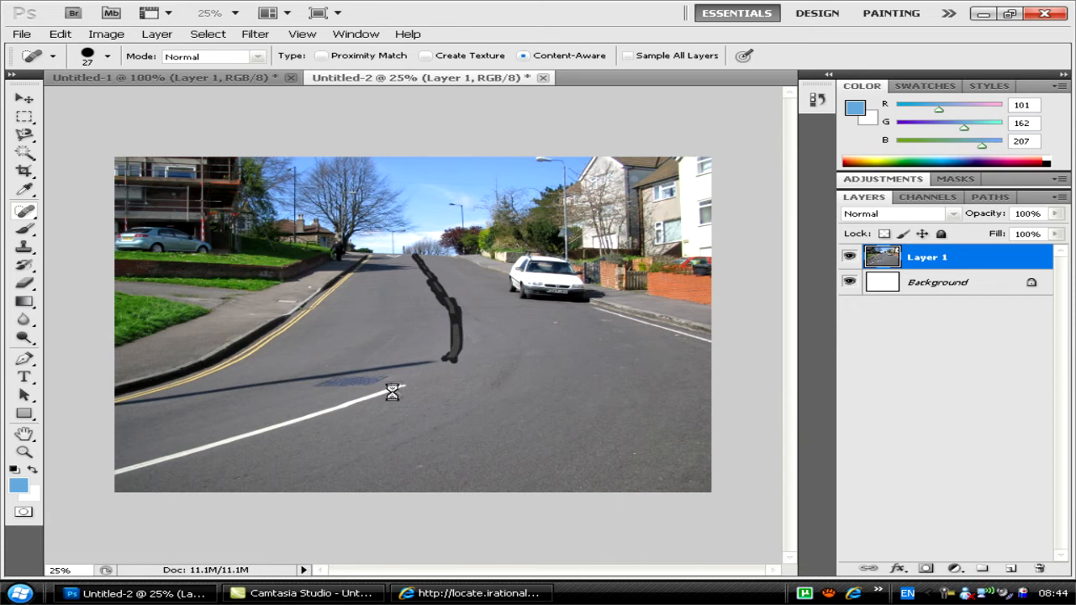
mouse_move(398, 387)
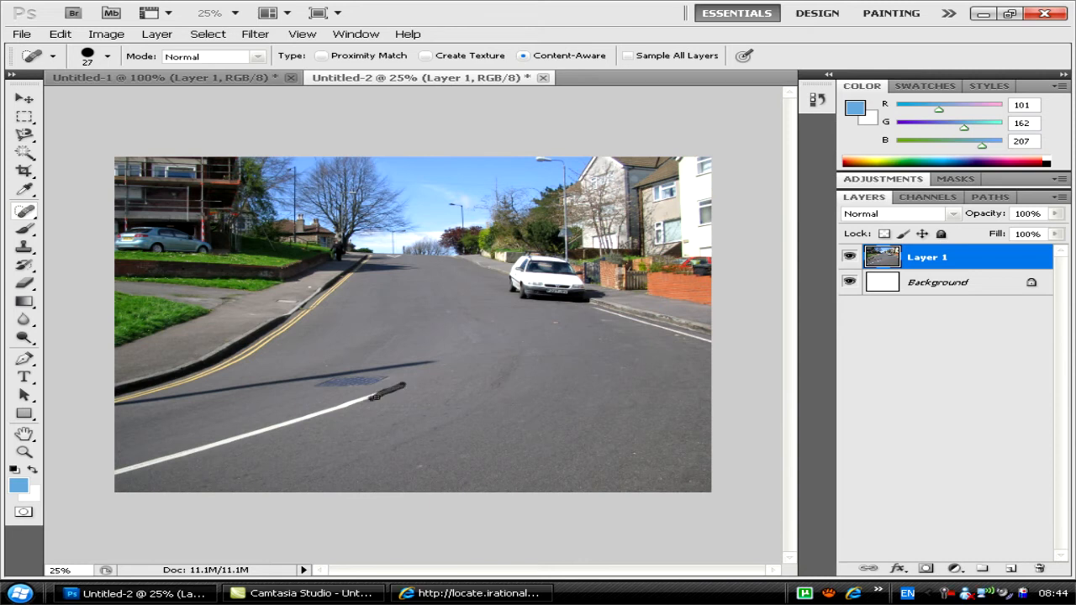
left_click_drag(395, 387, 204, 448)
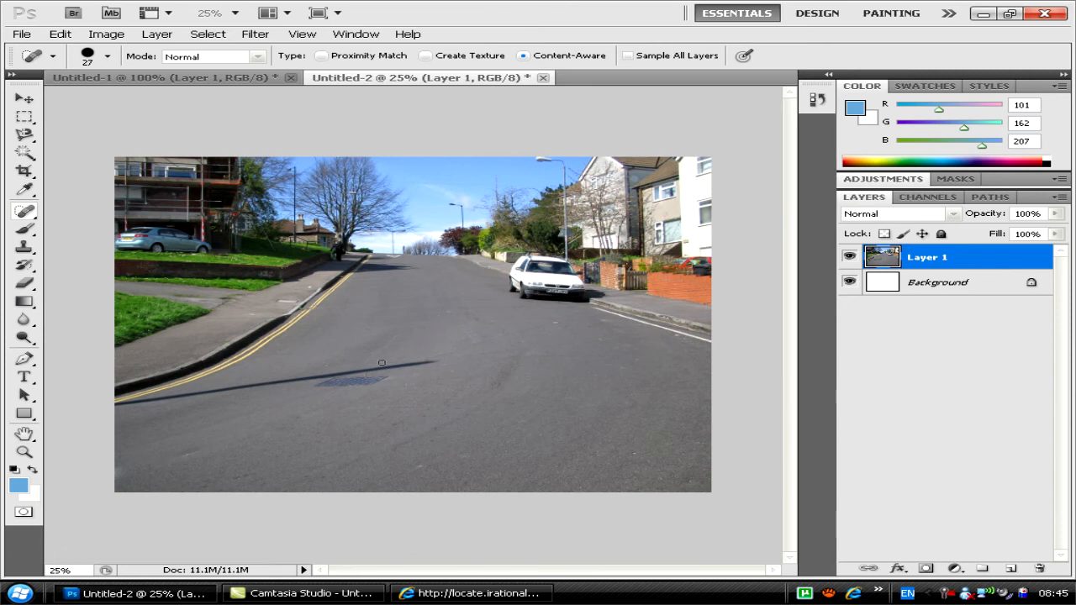
mouse_move(378, 370)
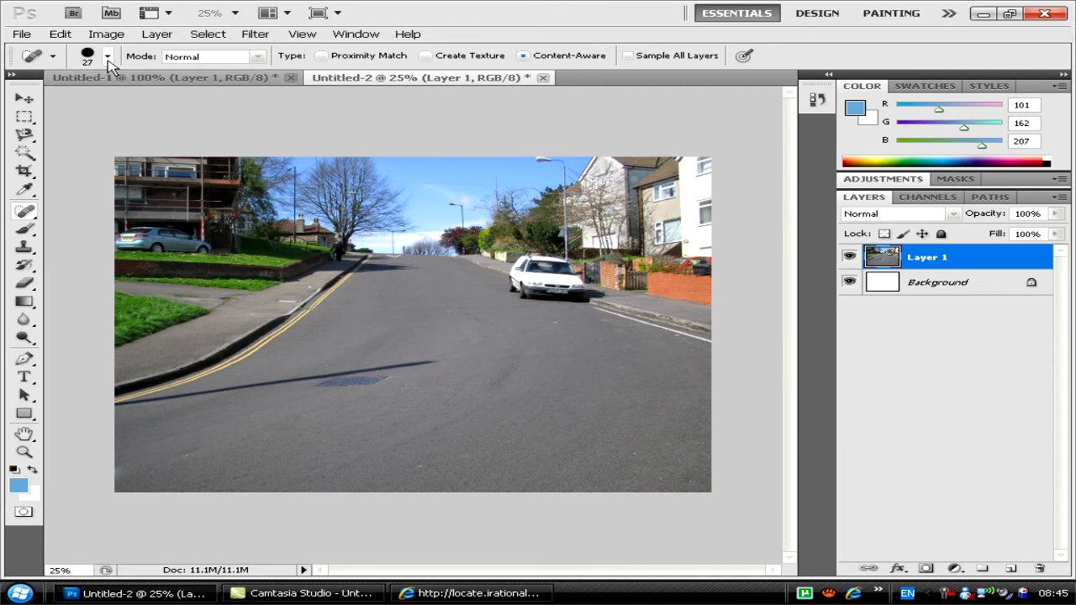
Enlarge the Spot Healing Brush to 48 px and paint out the long shadow and drain cover.
left_click(107, 56)
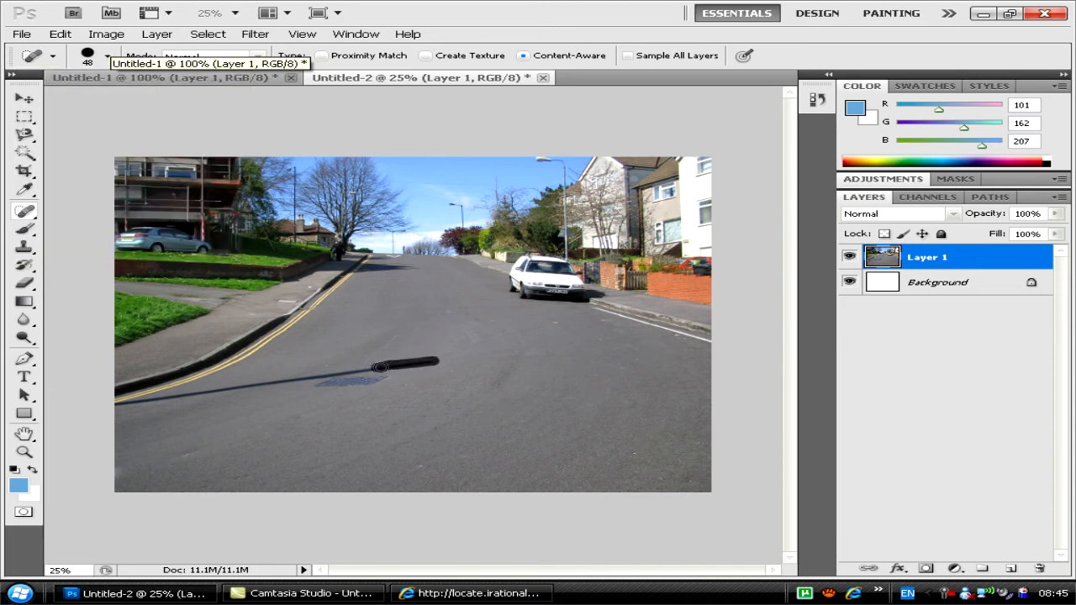
left_click_drag(387, 367, 231, 391)
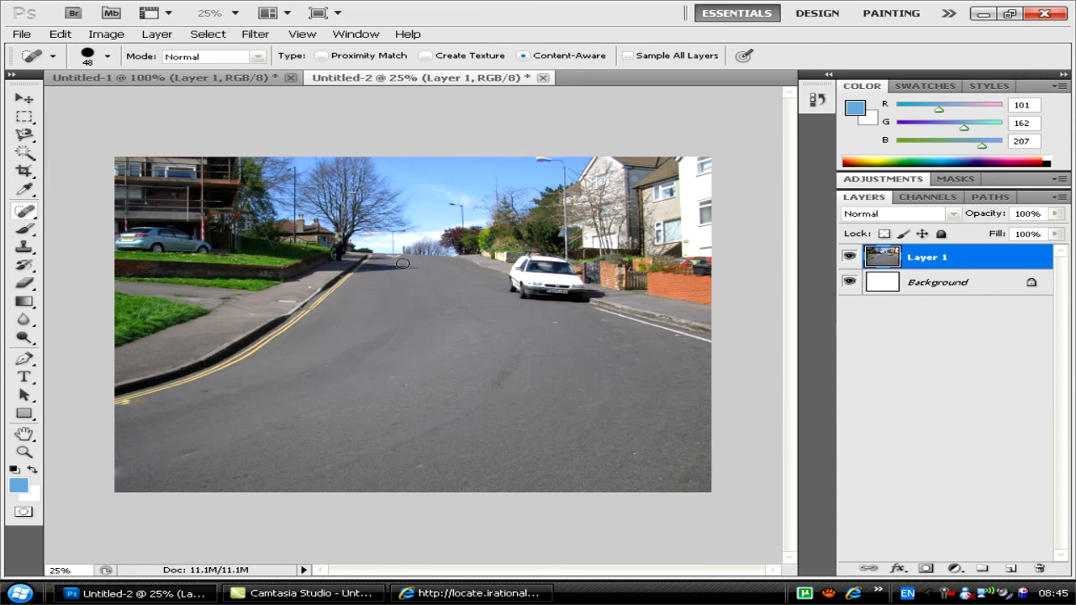
mouse_move(587, 340)
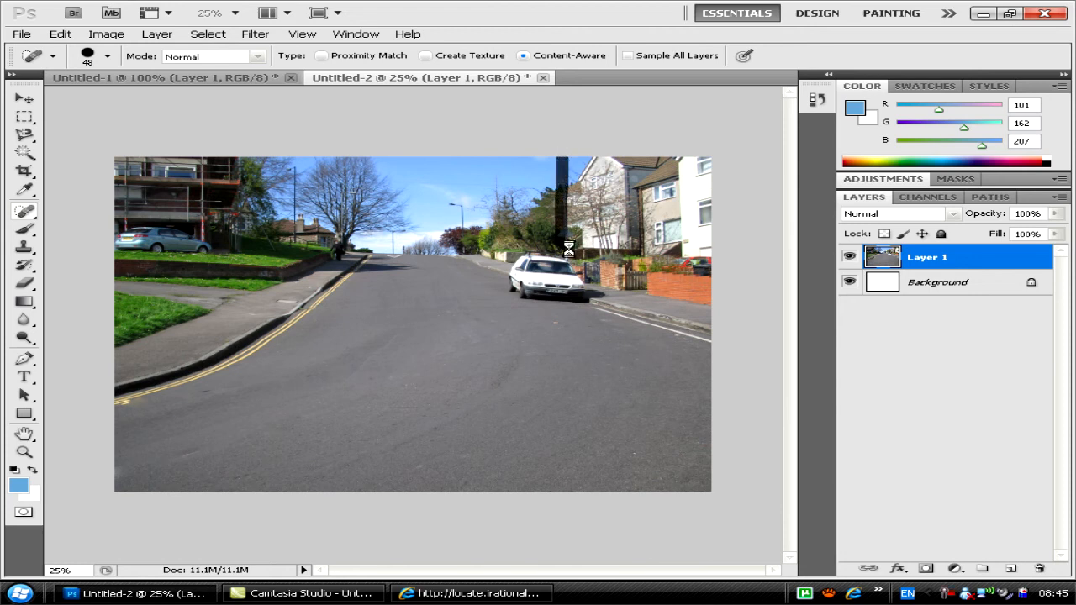
mouse_move(542, 227)
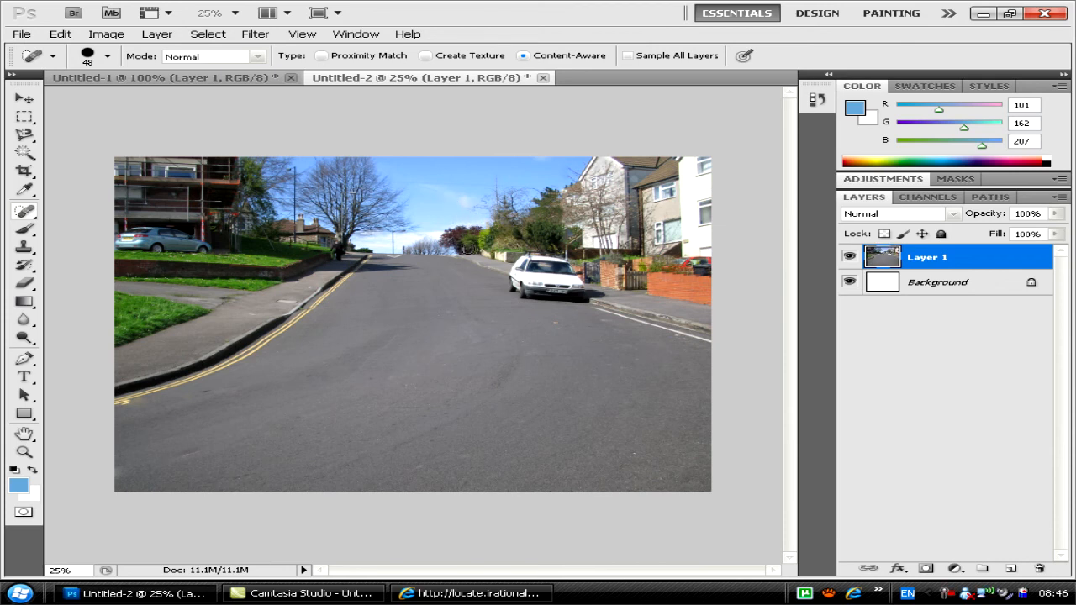
mouse_move(346, 200)
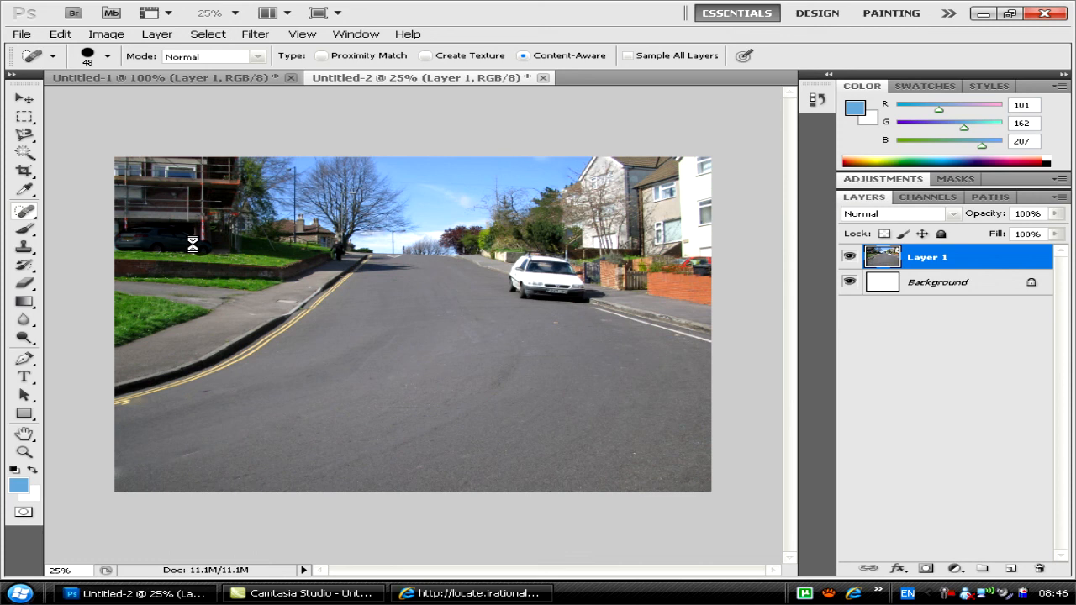
mouse_move(193, 250)
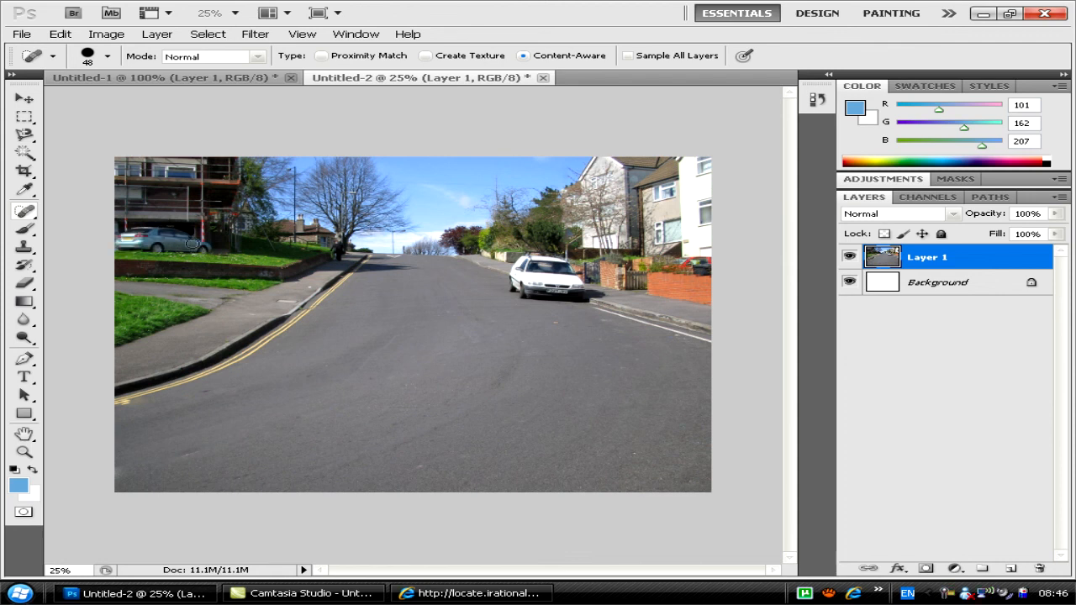
mouse_move(475, 280)
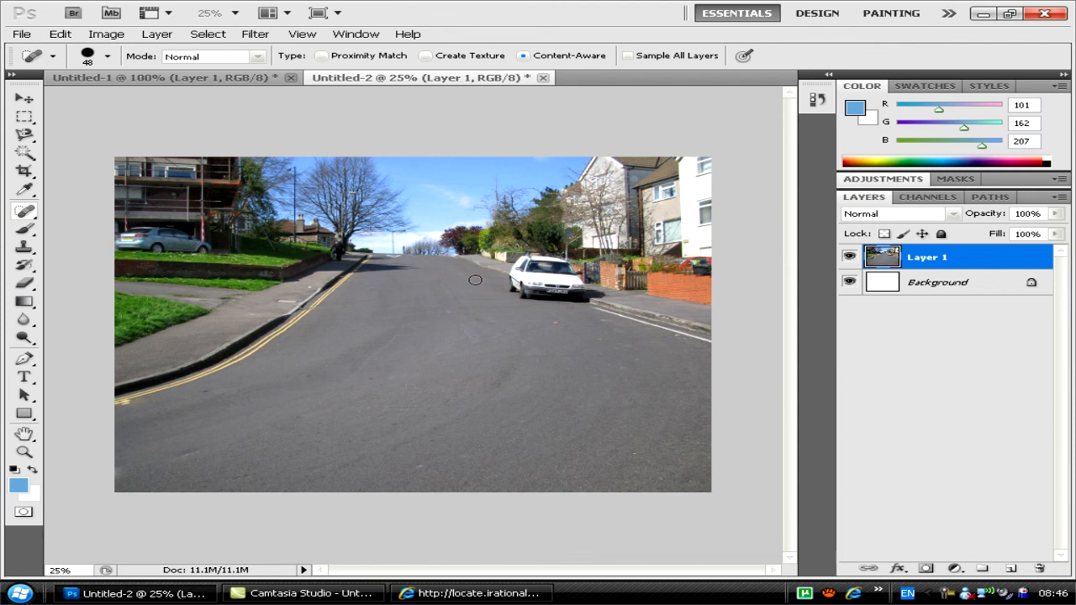